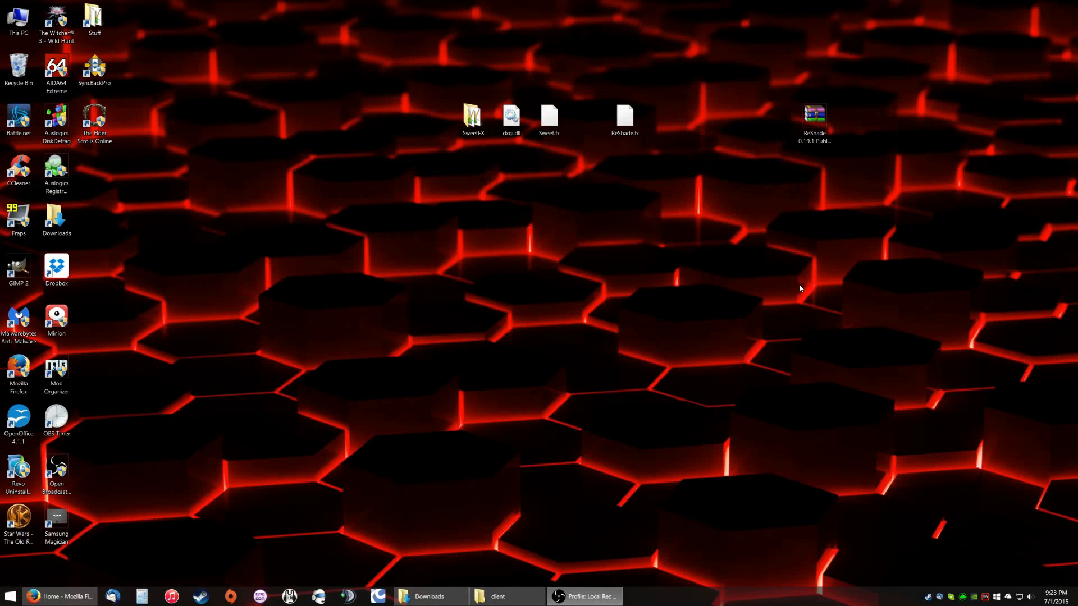
pyautogui.moveTo(618, 259)
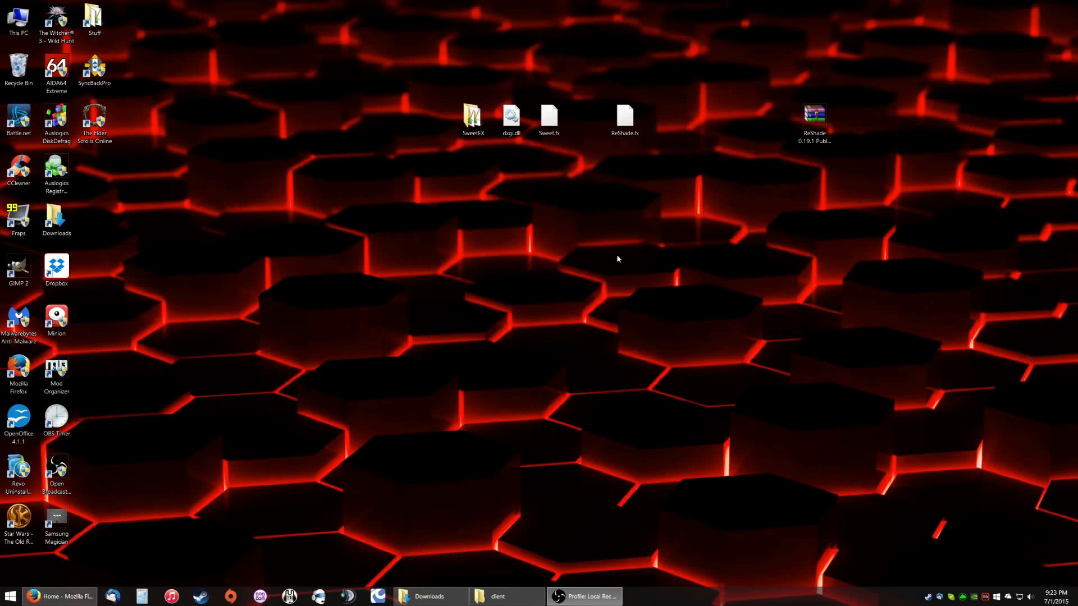
pyautogui.moveTo(558, 446)
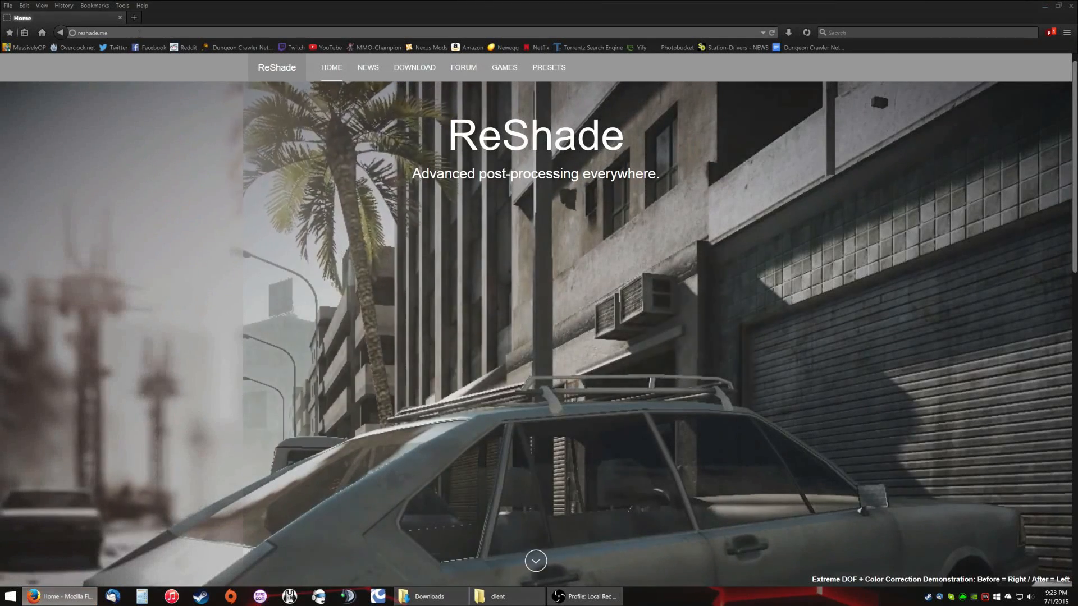
# - Scroll the ReShade homepage in Firefox, then close the browser window
pyautogui.scroll(-3)
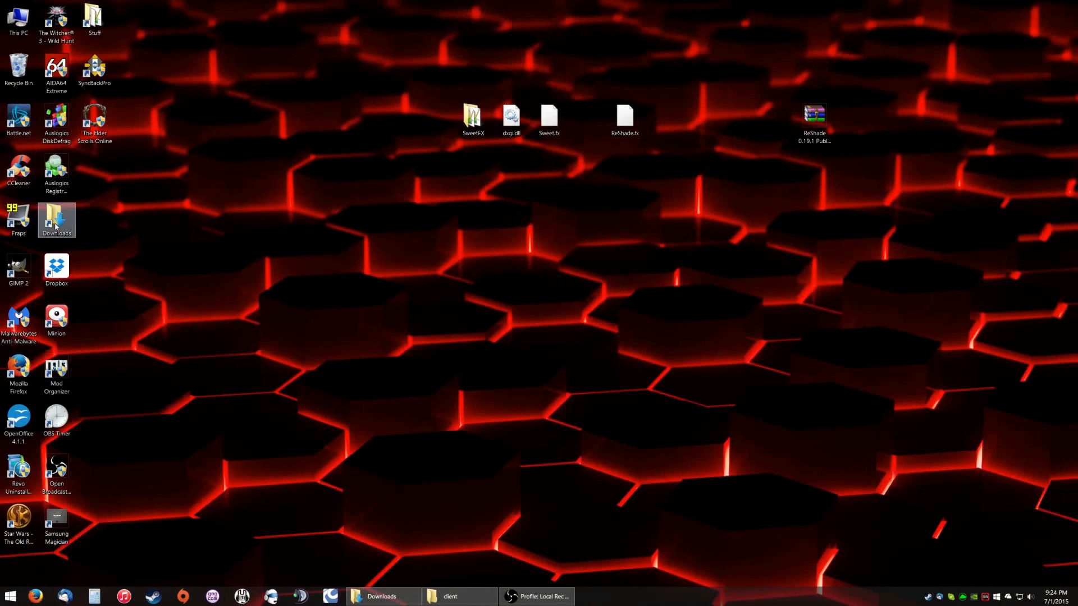
# - Open Downloads and extract the ReShade and SweetFX .7z archive
pyautogui.doubleClick(56, 220)
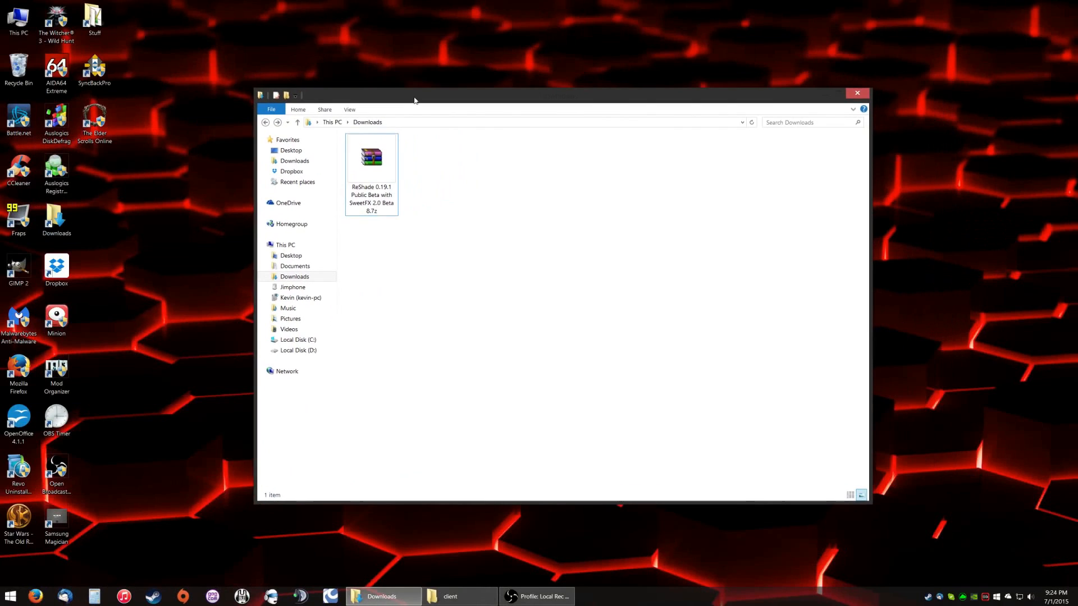
pyautogui.click(371, 159)
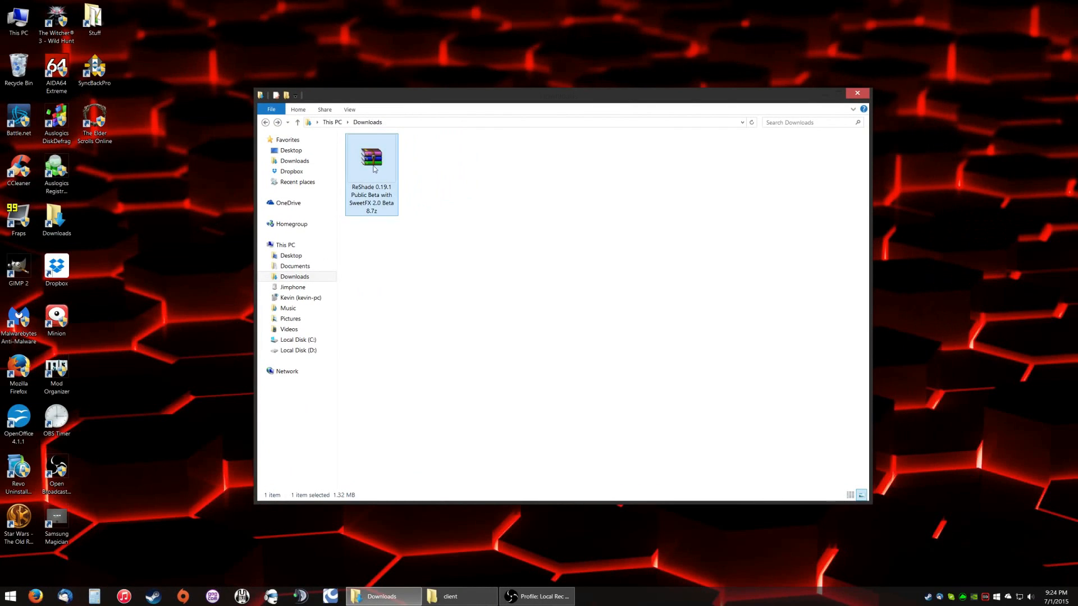
pyautogui.doubleClick(371, 157)
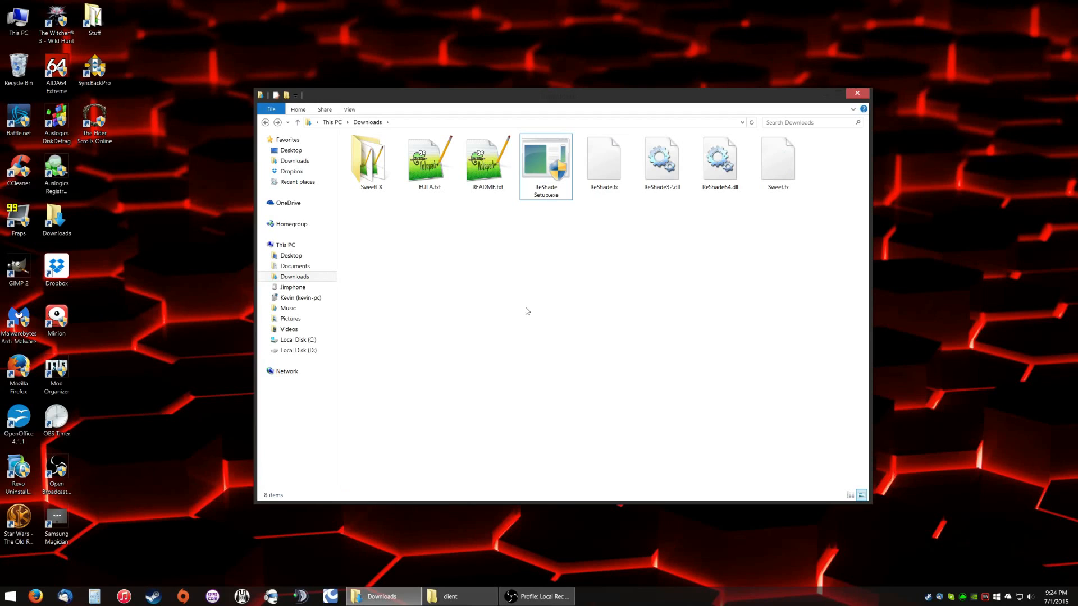
# - Delete EULA.txt, README.txt, ReShade Setup.exe and ReShade64.dll; rename ReShade32.dll to dxgi.dll
pyautogui.click(429, 161)
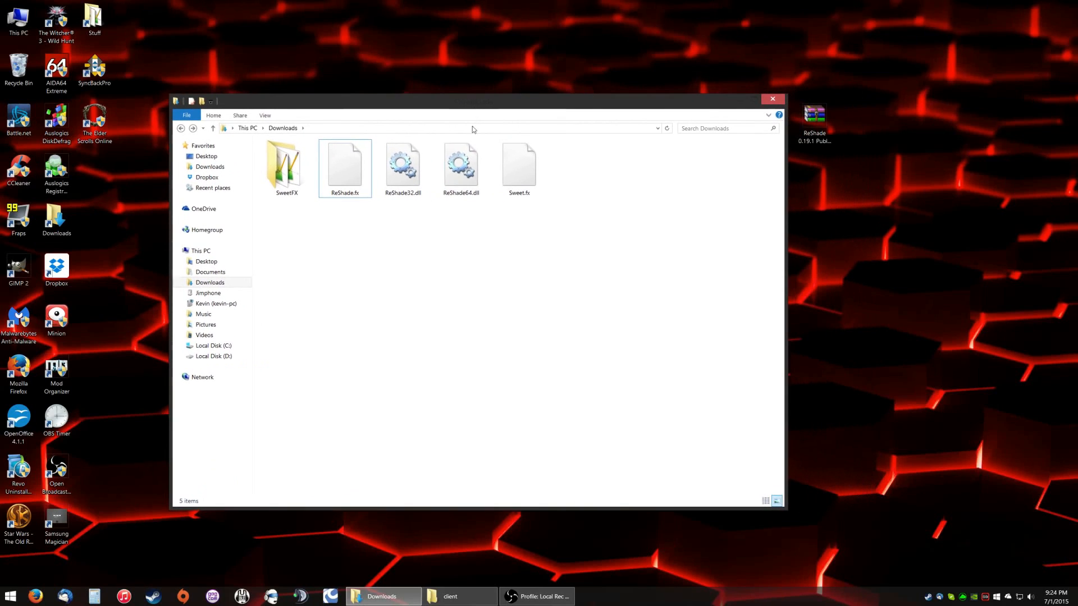
pyautogui.click(460, 165)
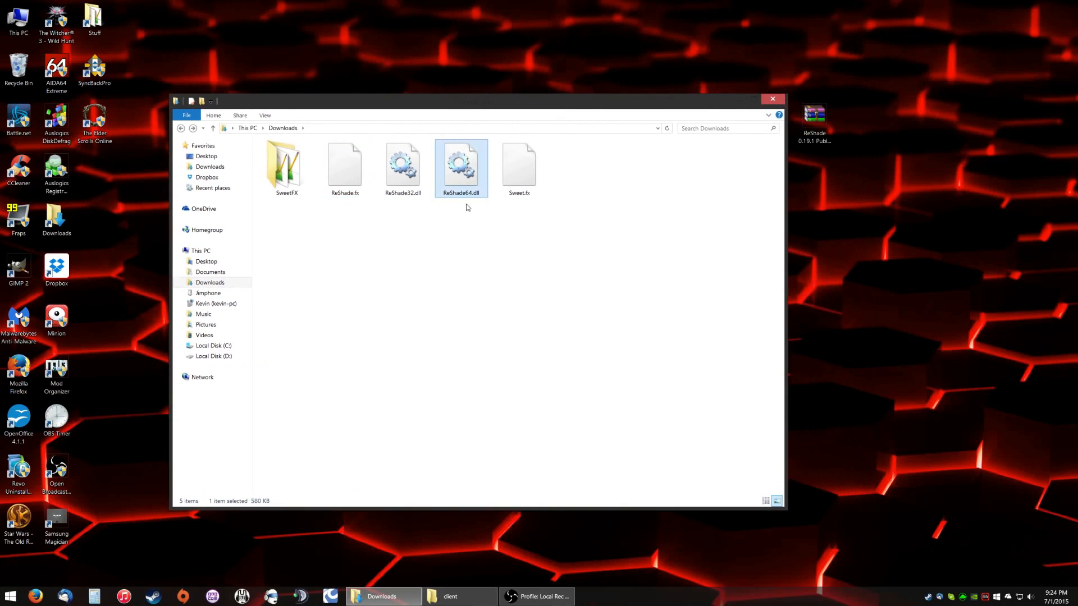
pyautogui.moveTo(474, 224)
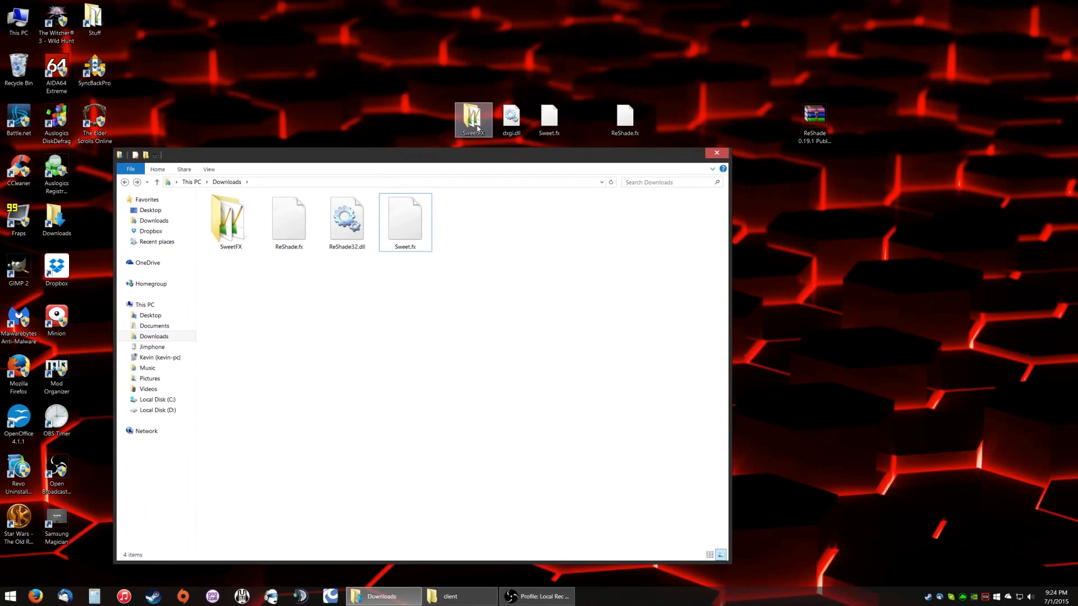
pyautogui.click(347, 217)
pyautogui.write('dxgi')
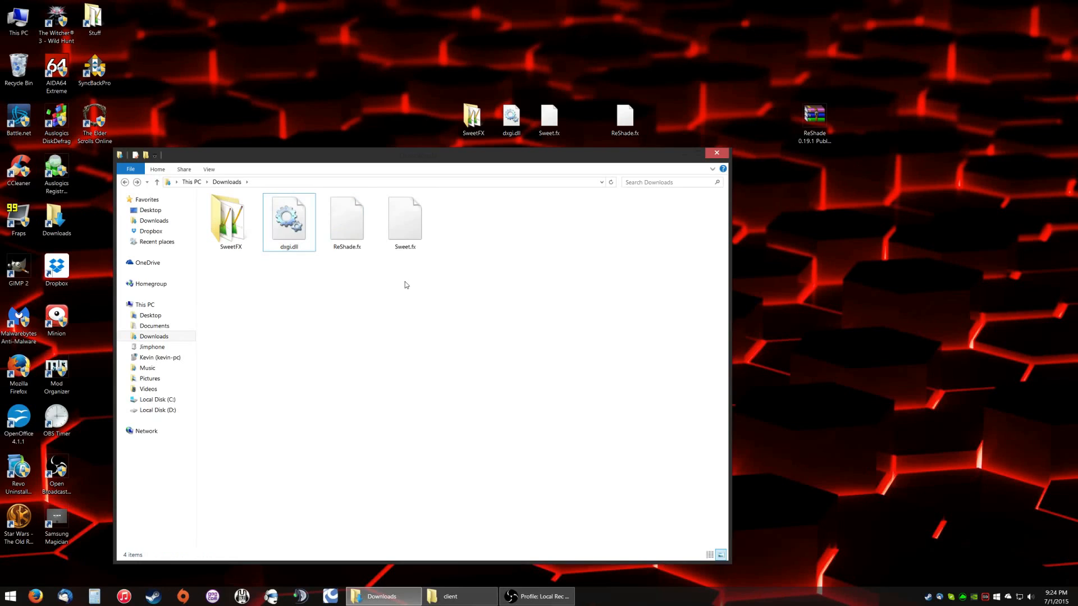
pyautogui.moveTo(413, 153); pyautogui.dragTo(468, 133)
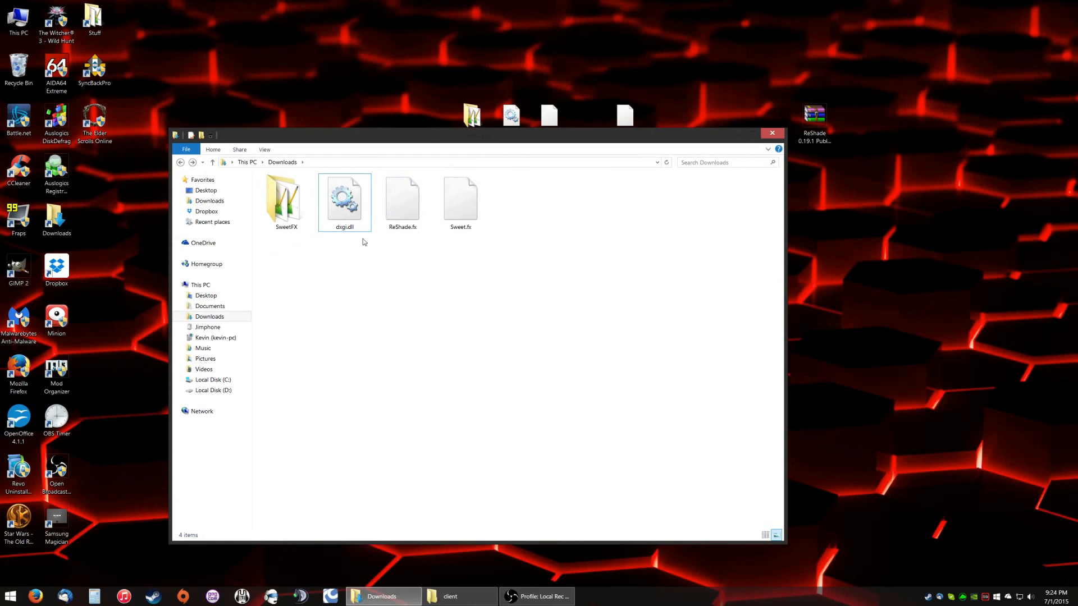
pyautogui.click(343, 200)
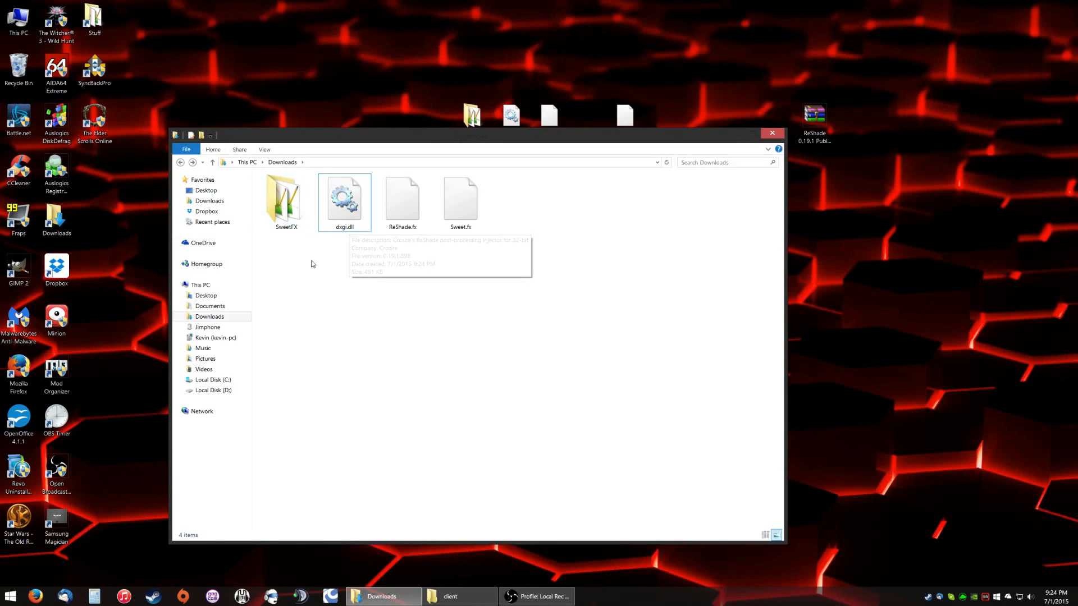
pyautogui.click(460, 199)
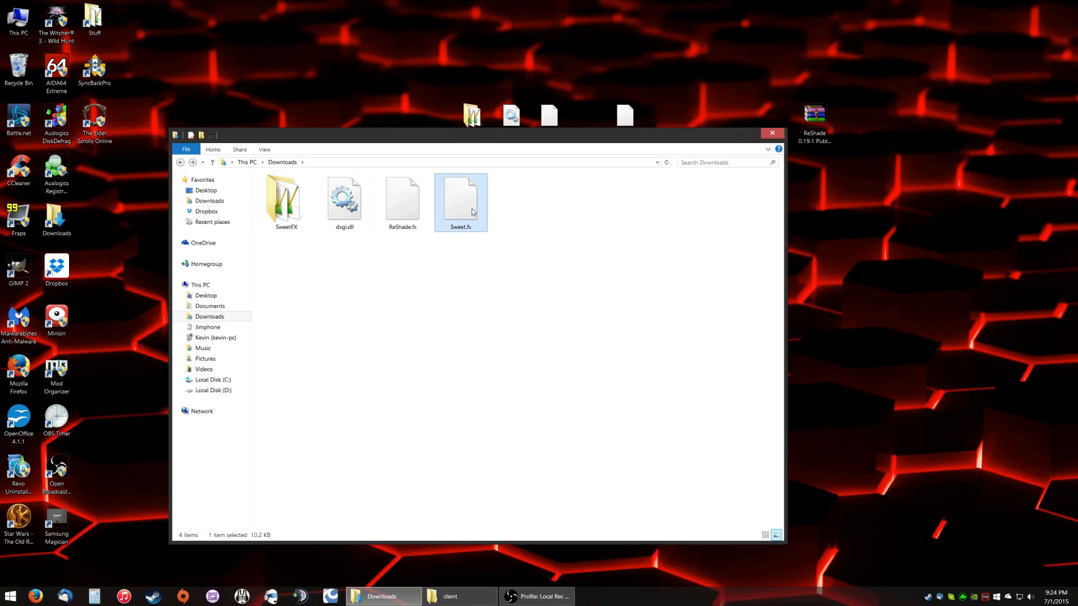
pyautogui.moveTo(473, 238)
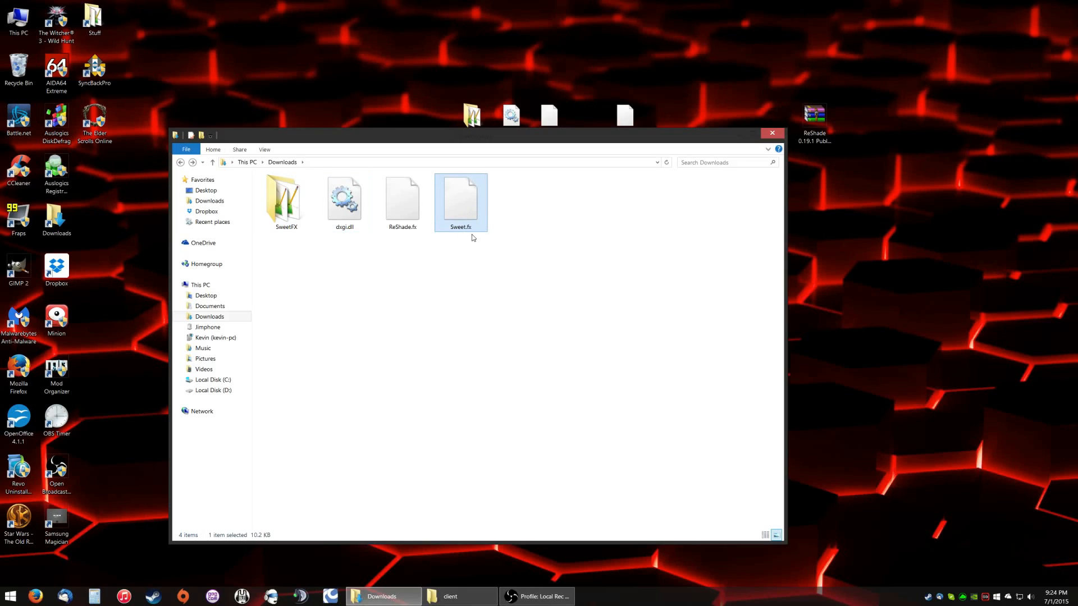
# - Open Sweet.fx in Notepad++ via Edit with Notepad++
pyautogui.rightClick(460, 201)
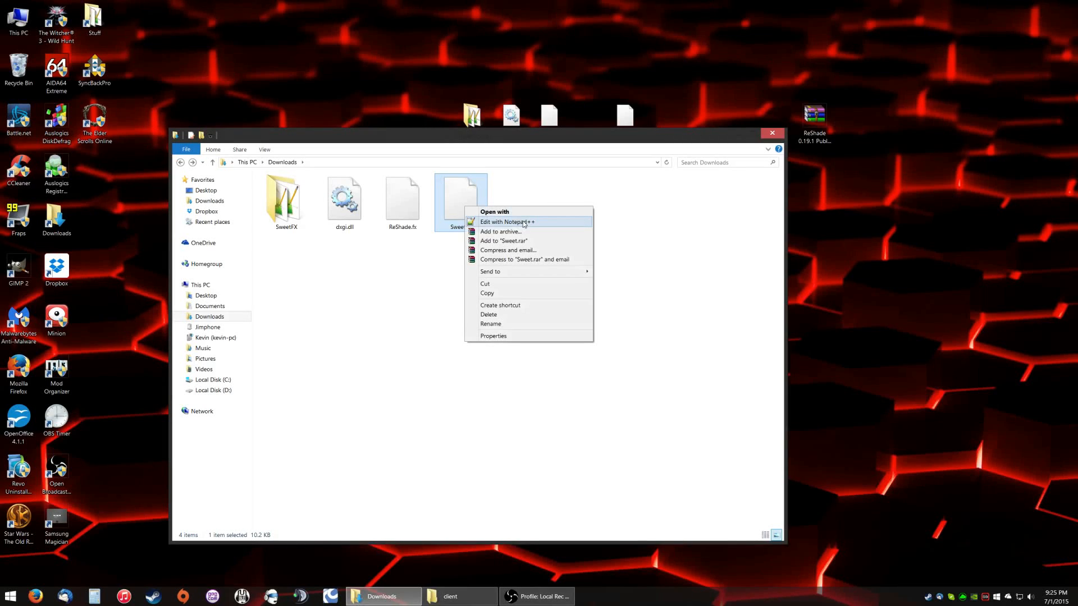
pyautogui.click(507, 221)
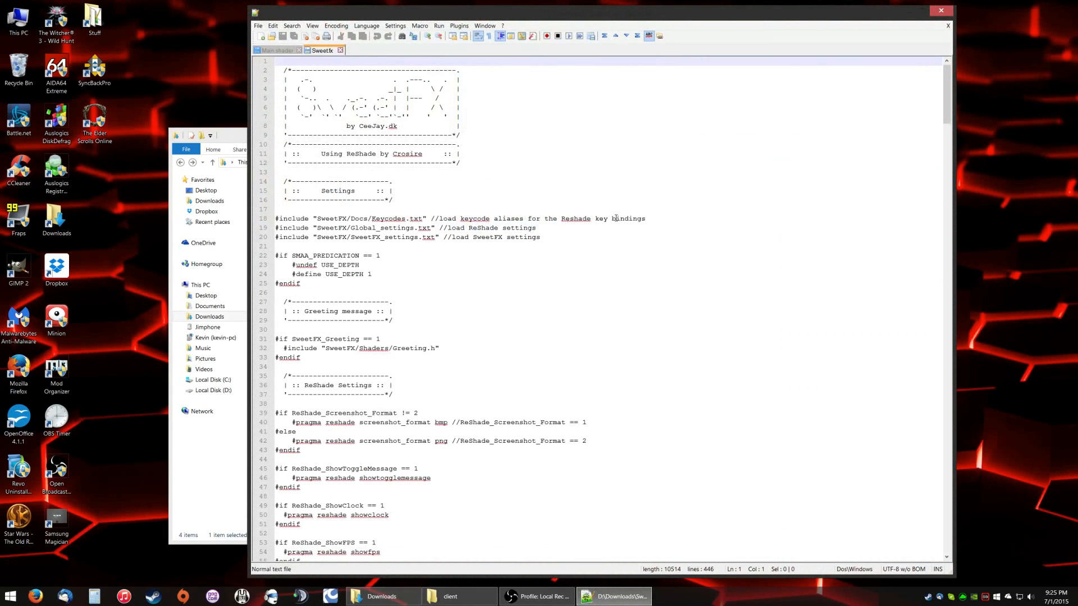
pyautogui.moveTo(687, 271)
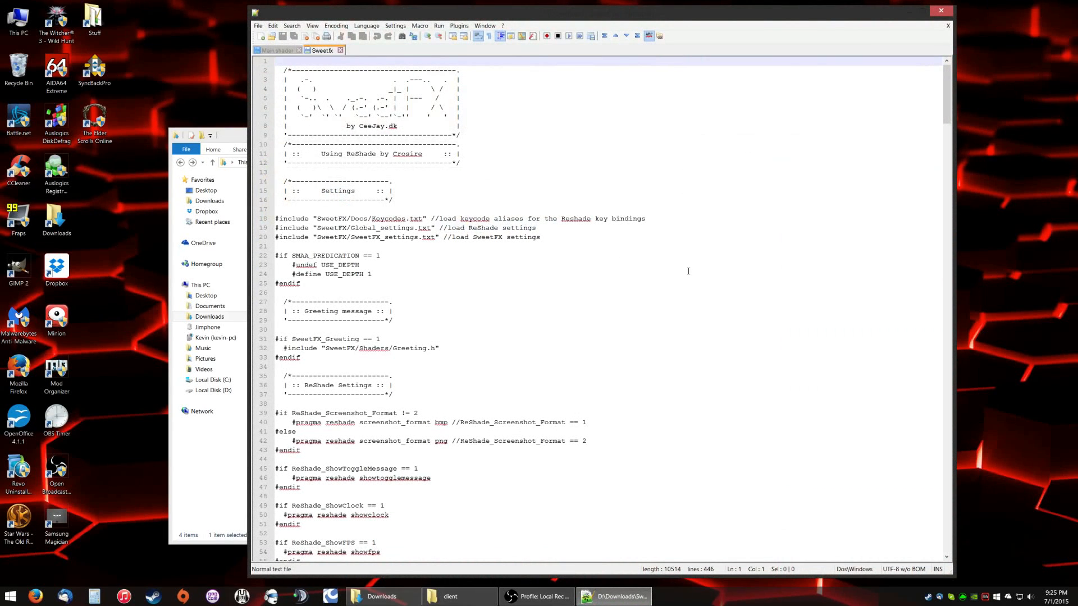
pyautogui.scroll(-3)
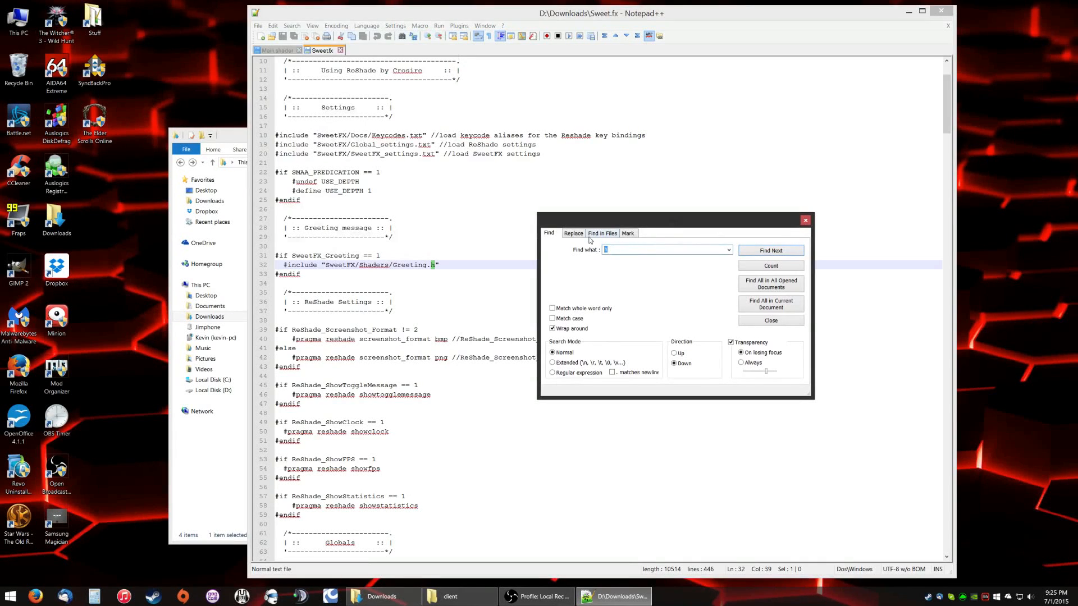
# - Search for '.h' and change each include extension to .shader
pyautogui.write('.h')
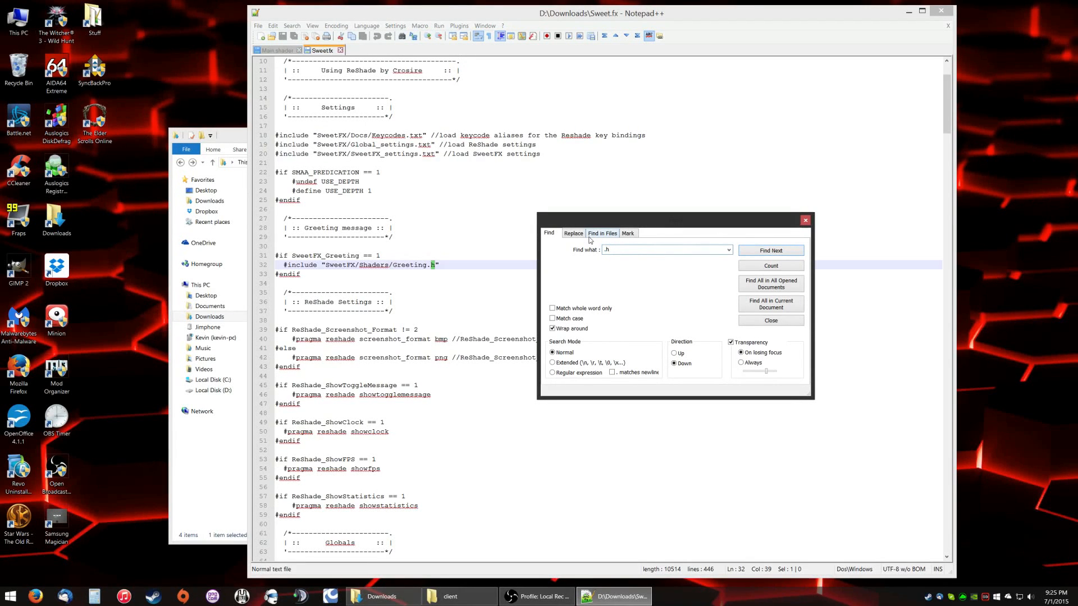
pyautogui.click(771, 249)
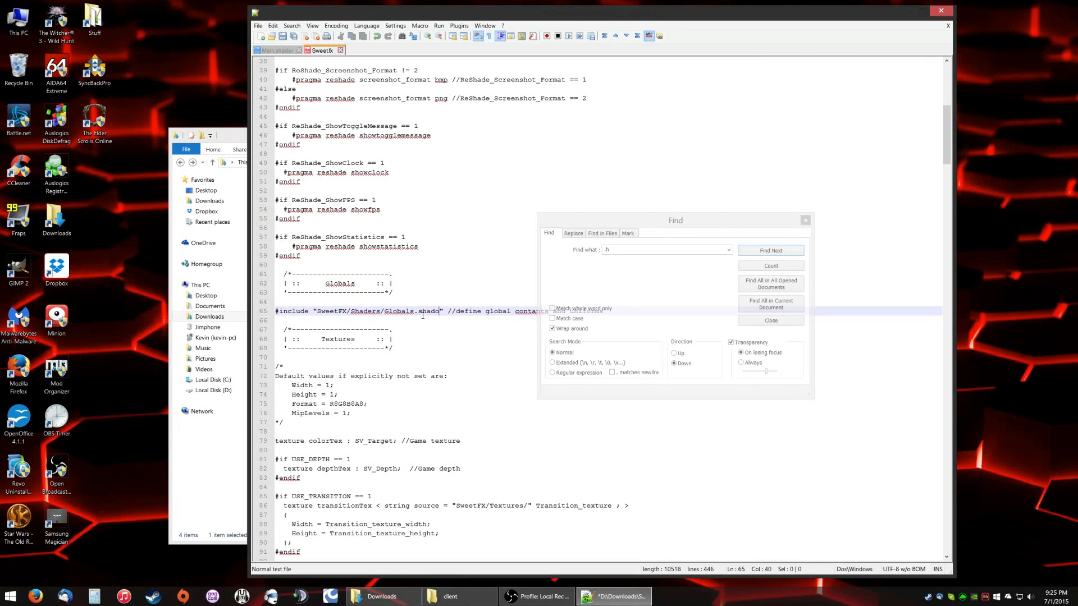
pyautogui.click(771, 250)
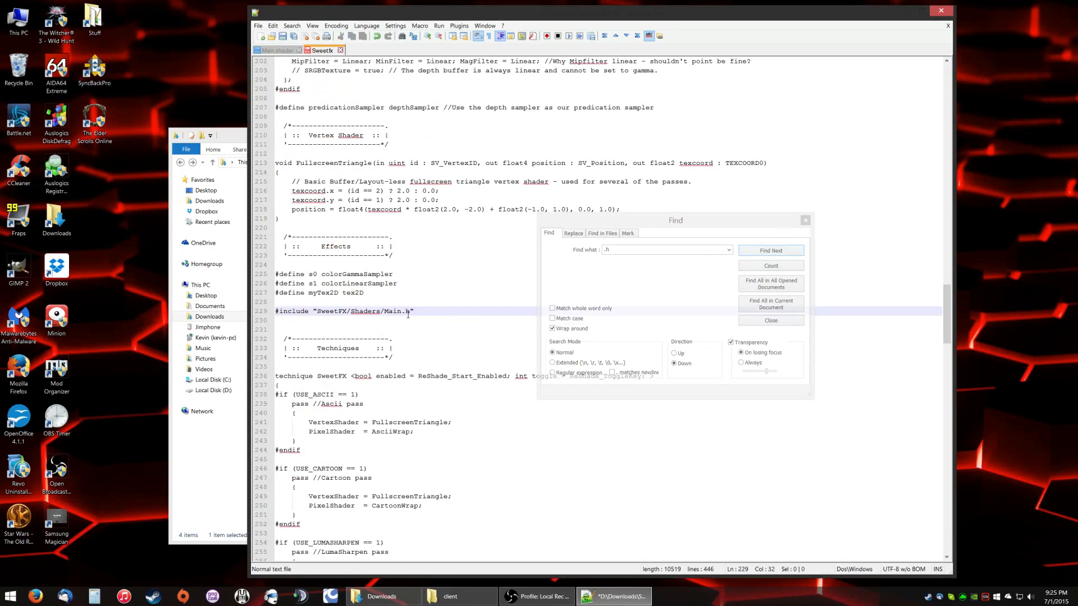
pyautogui.write('sha')
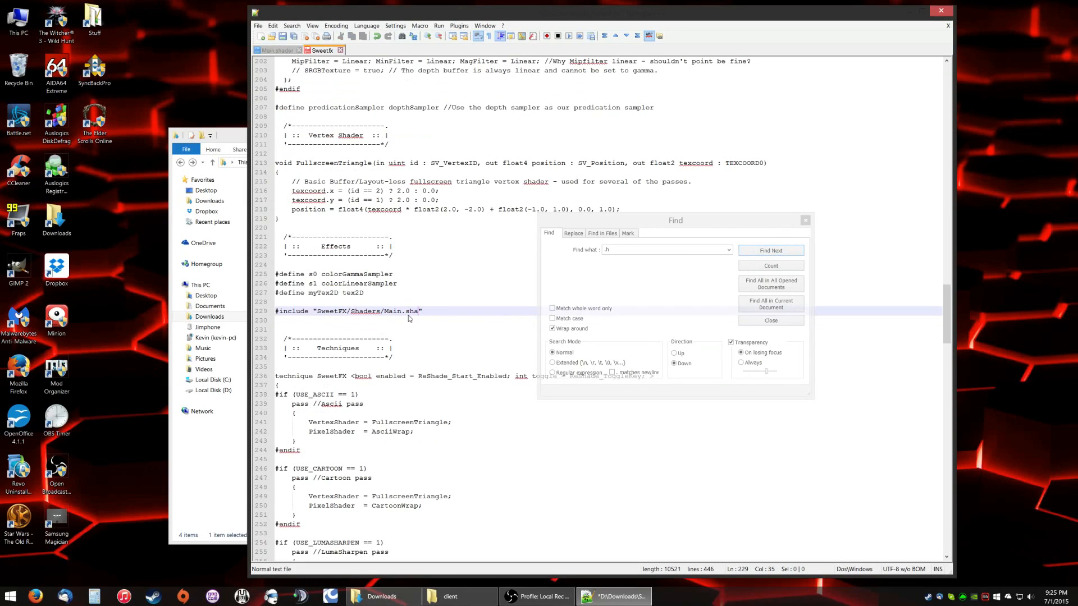
pyautogui.click(769, 250)
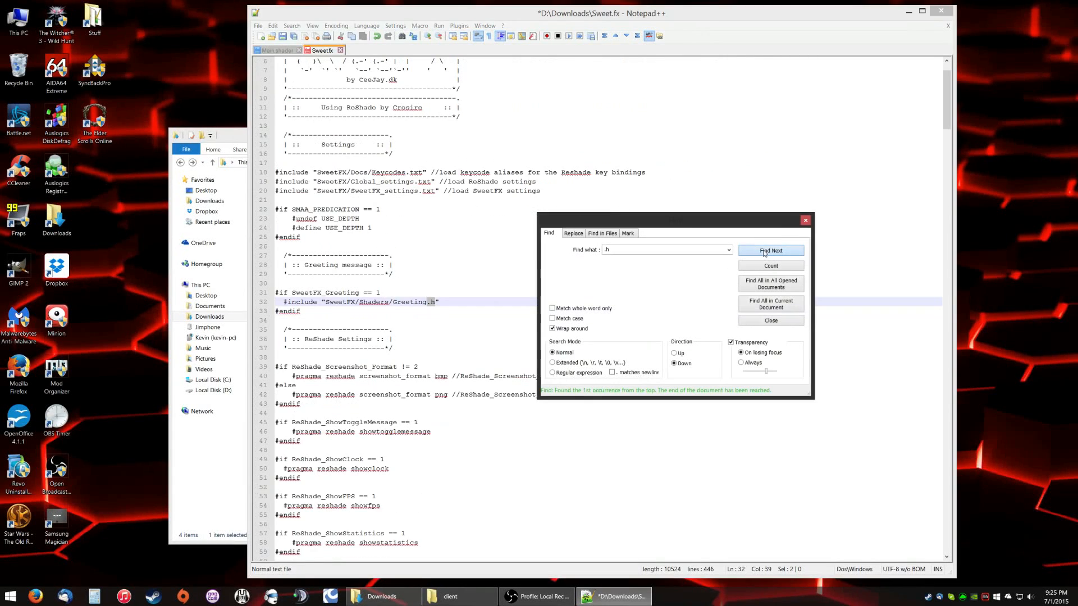
pyautogui.click(769, 250)
pyautogui.write('shade')
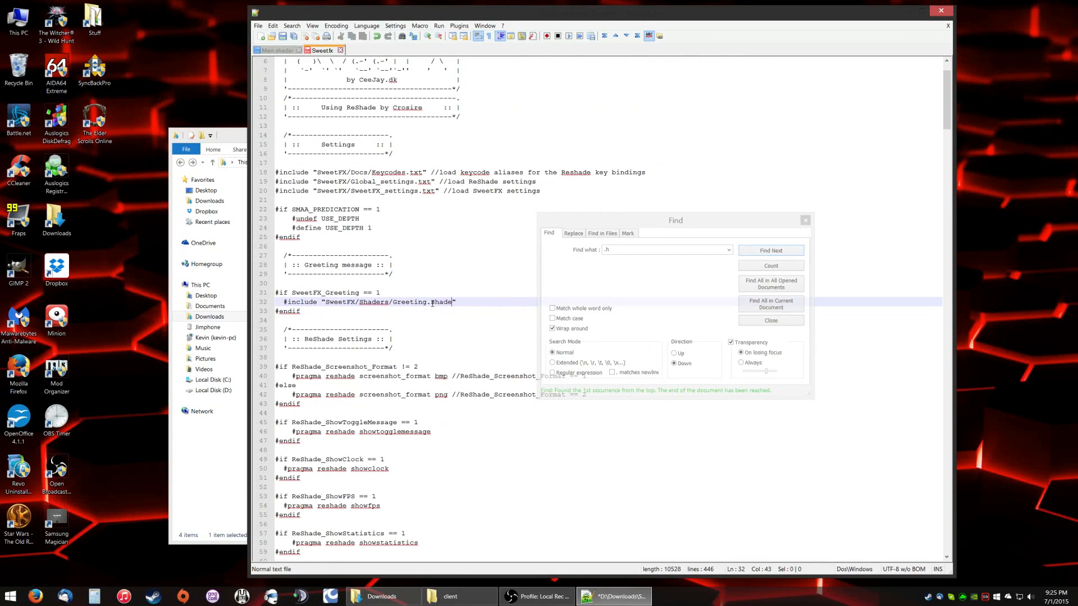
pyautogui.click(770, 251)
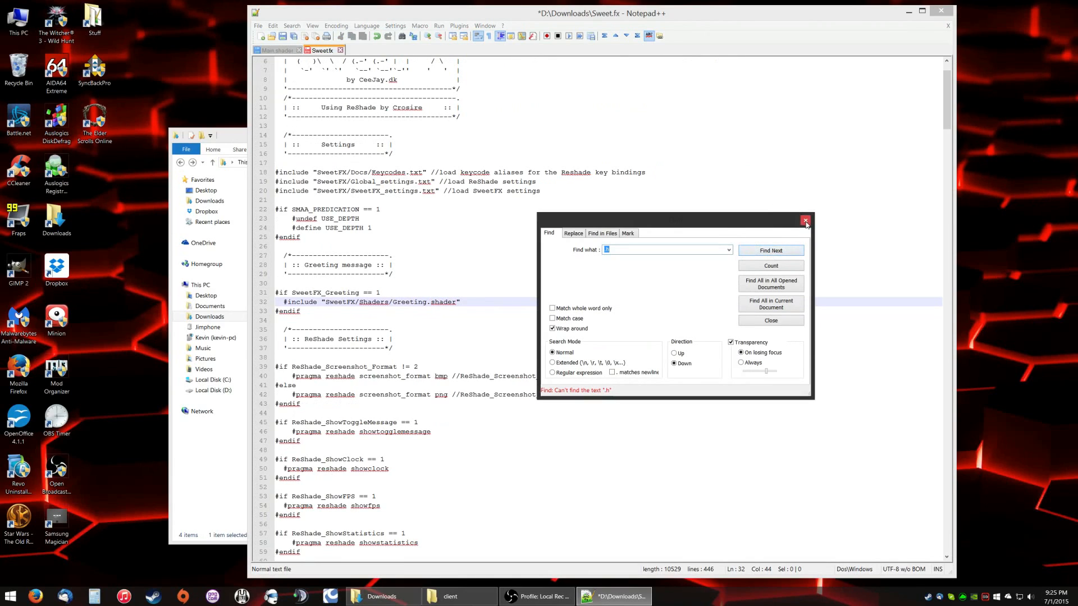
# - Close the search panel and save Sweet.fx from the tab menu
pyautogui.click(806, 222)
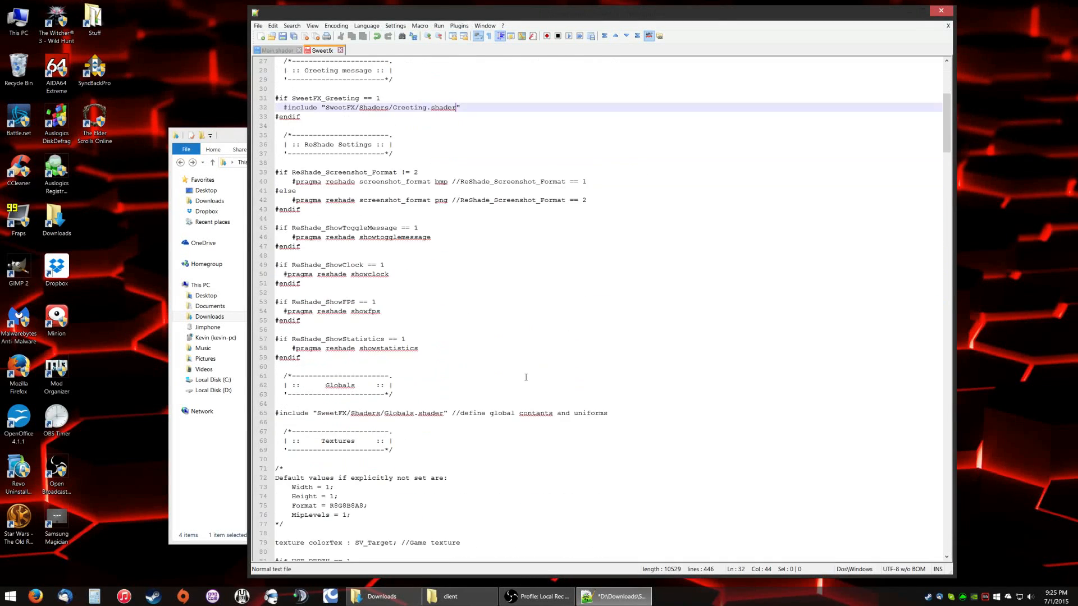
pyautogui.scroll(3)
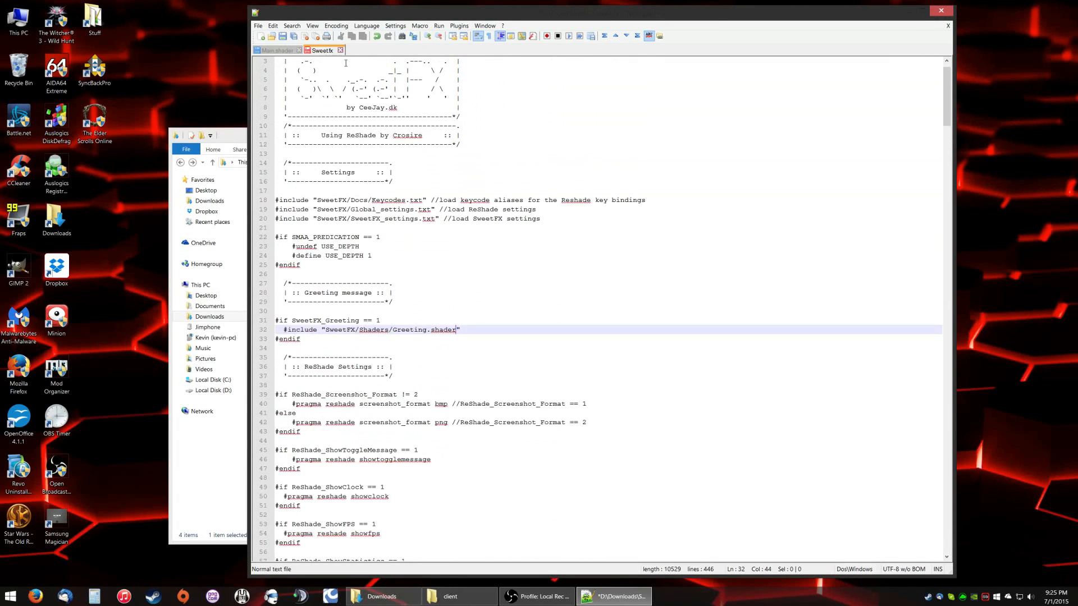
pyautogui.rightClick(321, 50)
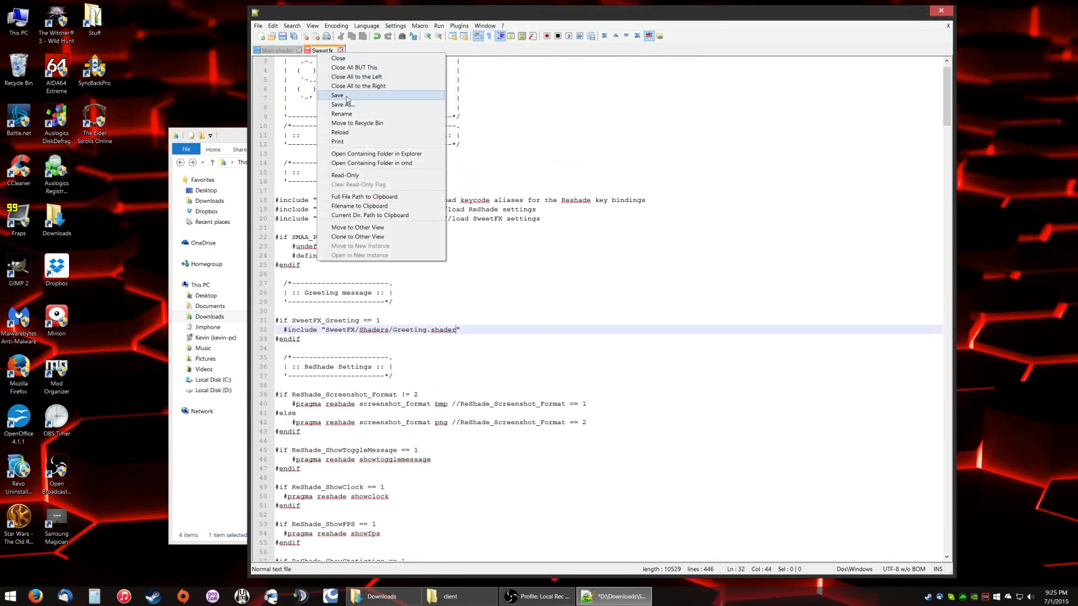
pyautogui.click(337, 95)
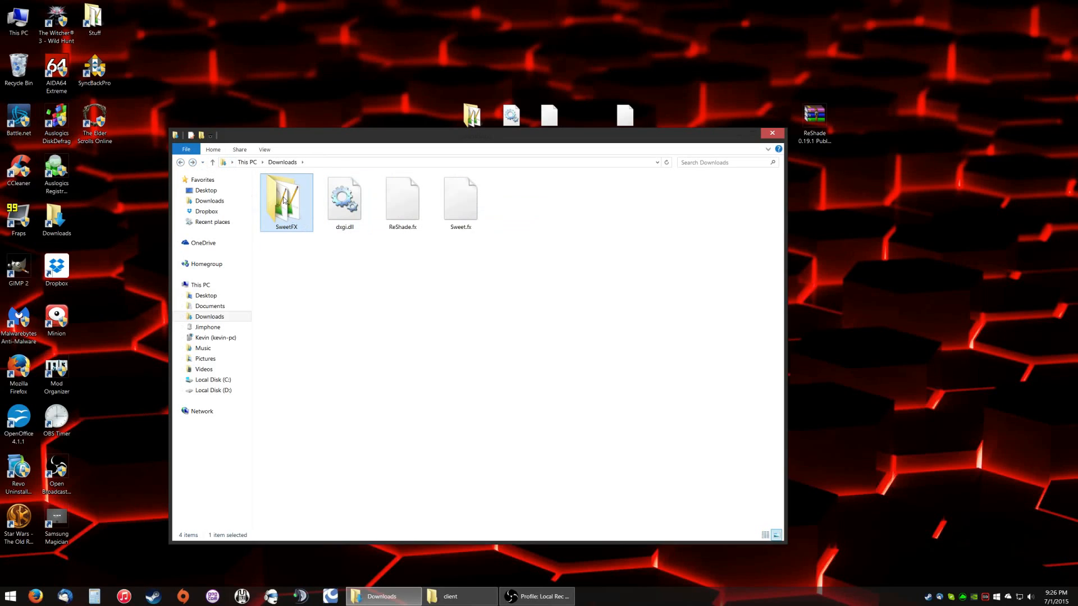
# - Browse Downloads\SweetFX\Shaders, rename AdvancedCRT.h to AdvancedCRT.shader, and close the window
pyautogui.doubleClick(285, 199)
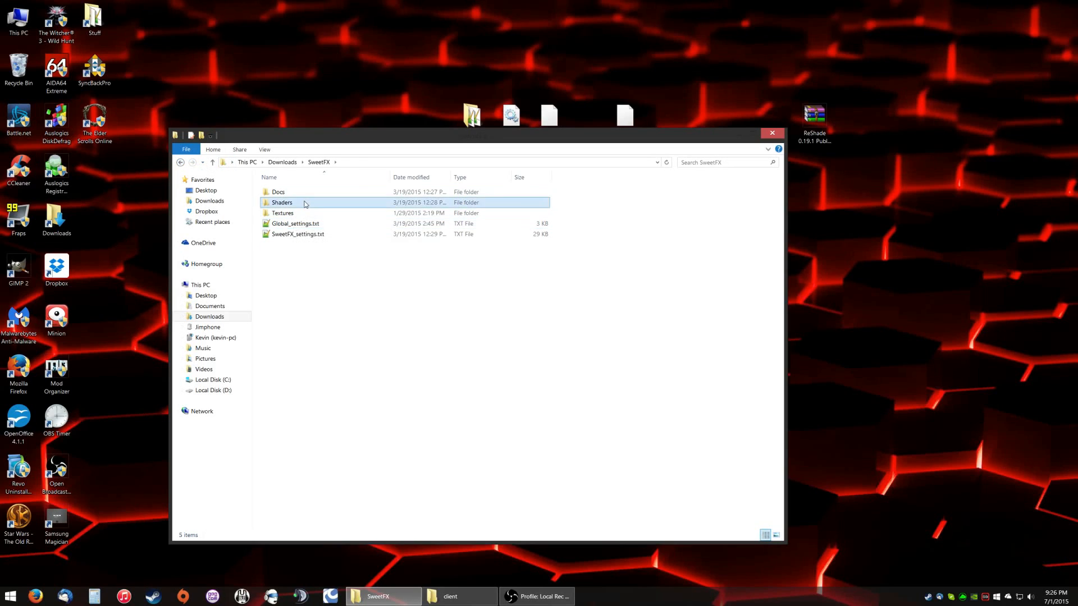
pyautogui.doubleClick(281, 202)
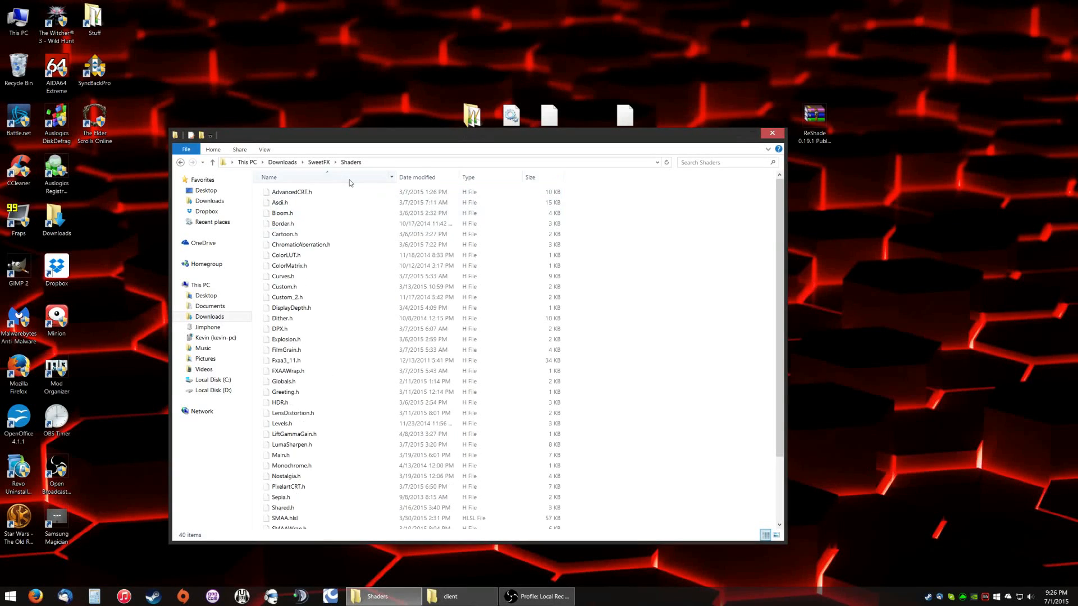
pyautogui.click(286, 255)
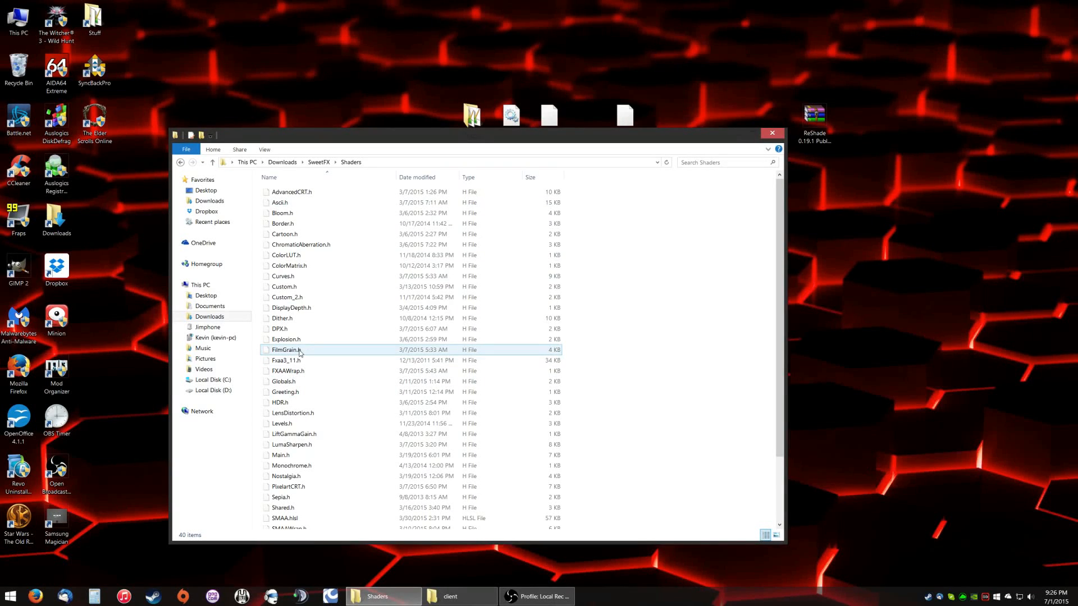
pyautogui.click(291, 192)
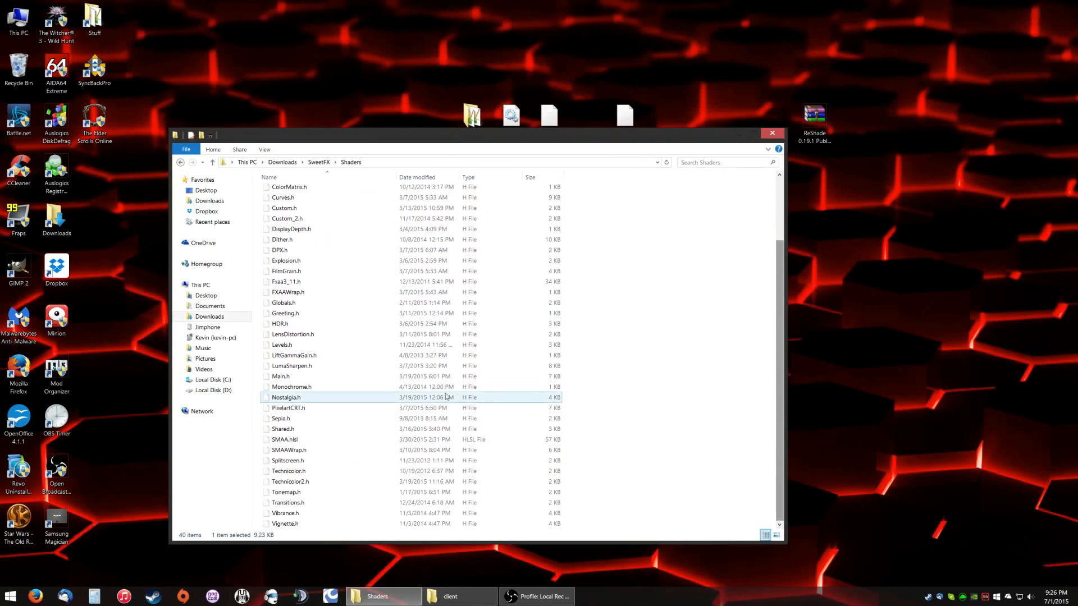
pyautogui.click(284, 439)
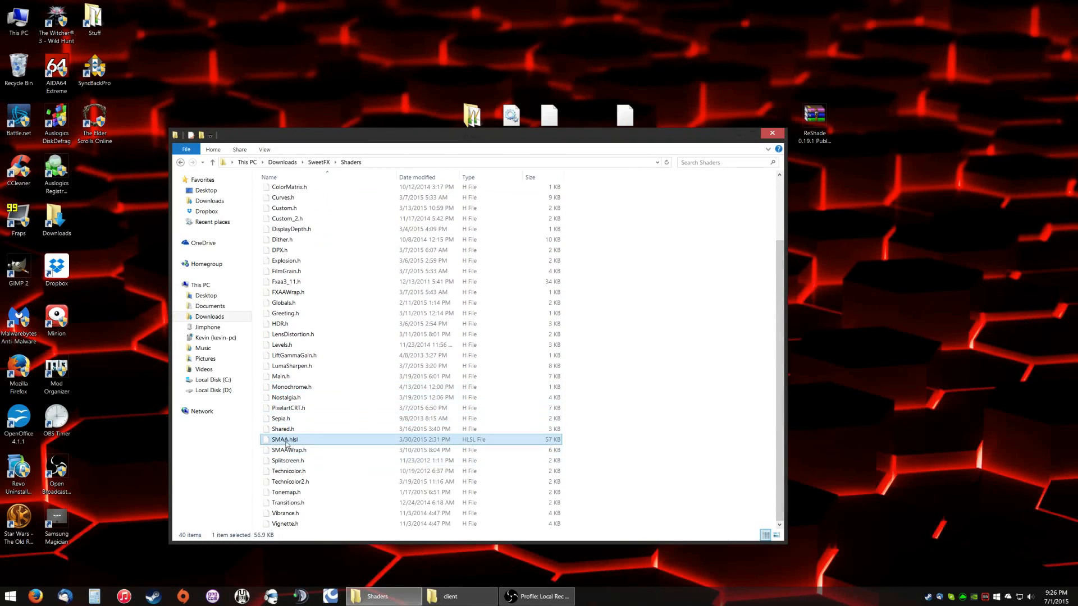
pyautogui.moveTo(285, 439)
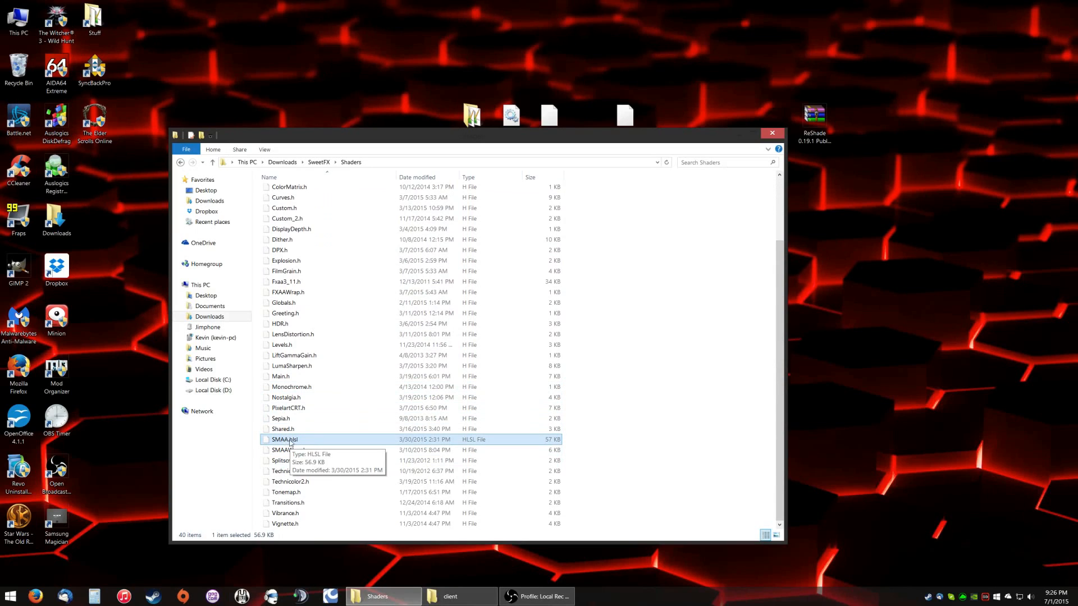
pyautogui.click(291, 386)
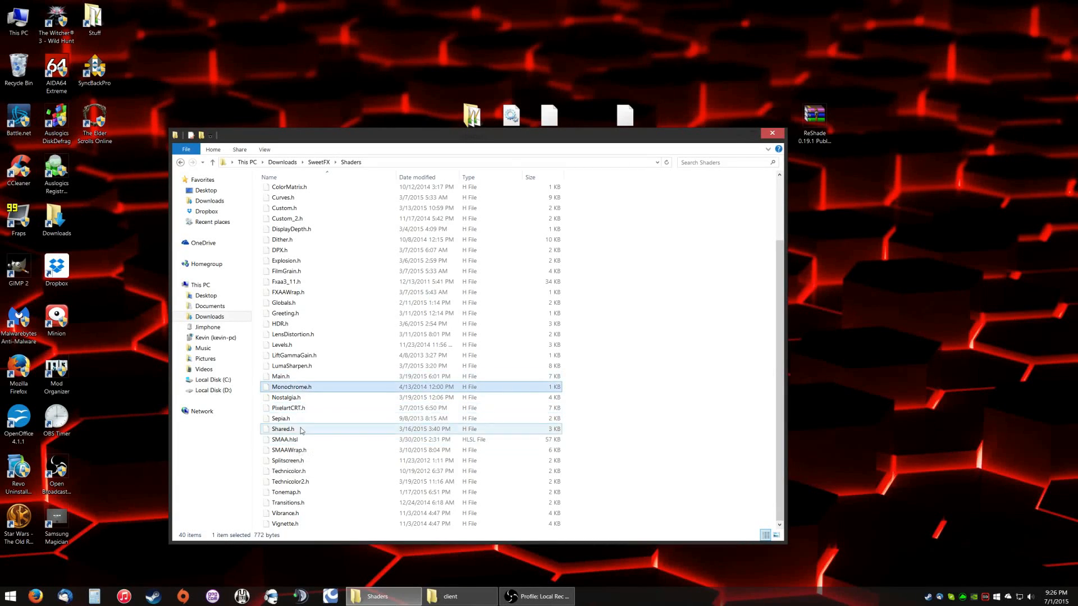
pyautogui.click(289, 450)
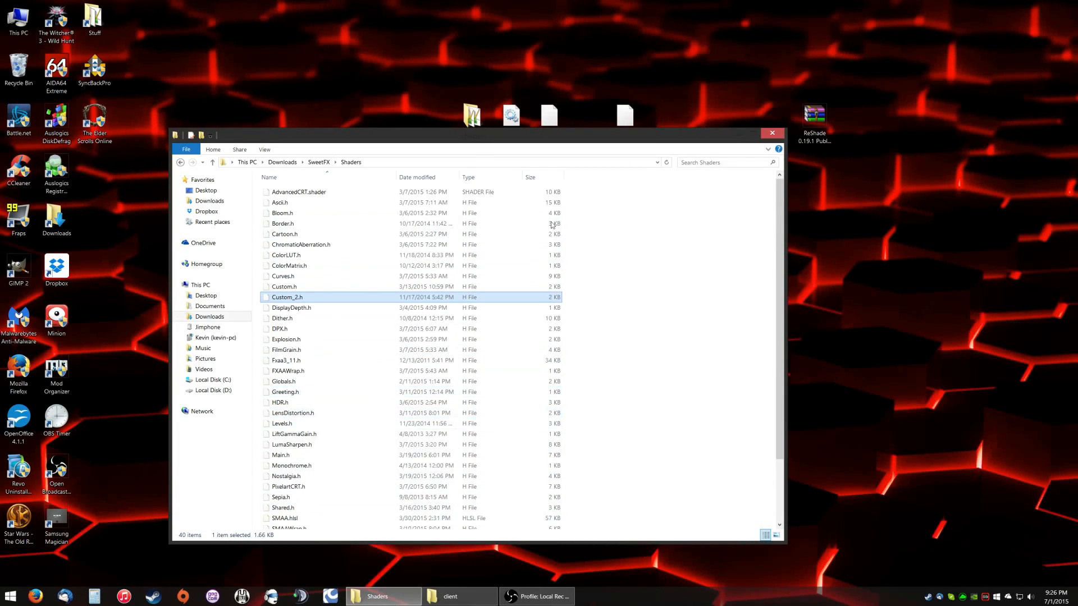
pyautogui.click(771, 132)
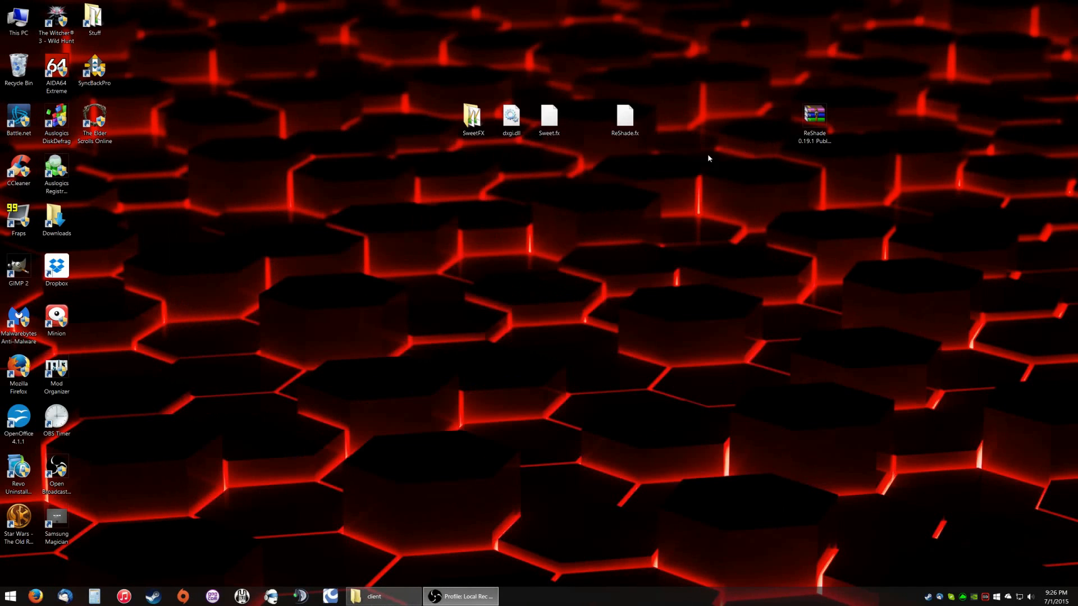
# - Browse the desktop SweetFX Shaders folder, then the downloaded one, and open Main.h in Notepad
pyautogui.doubleClick(472, 115)
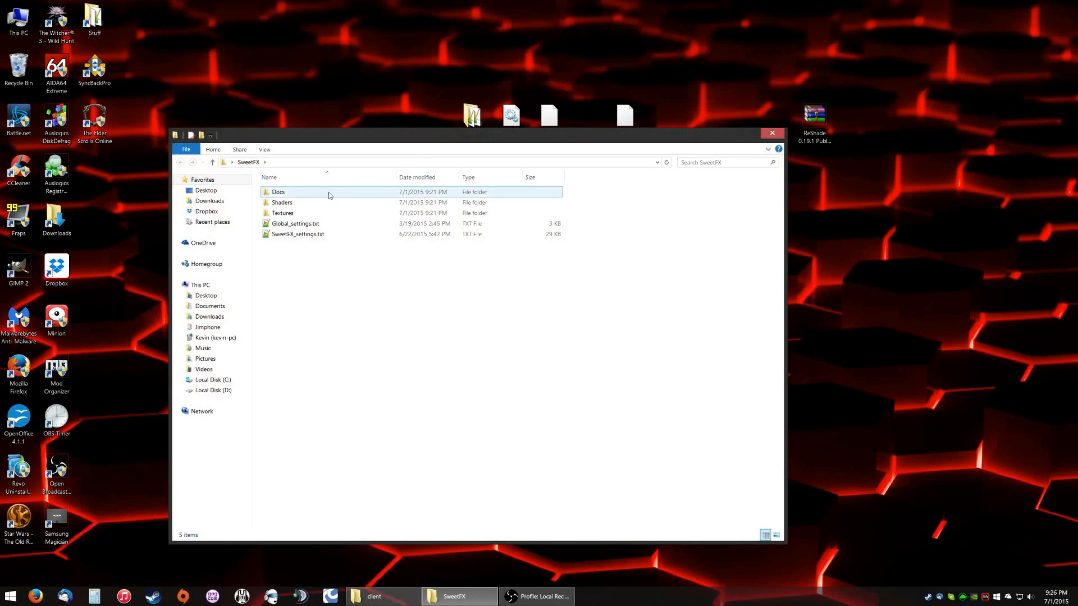
pyautogui.doubleClick(282, 202)
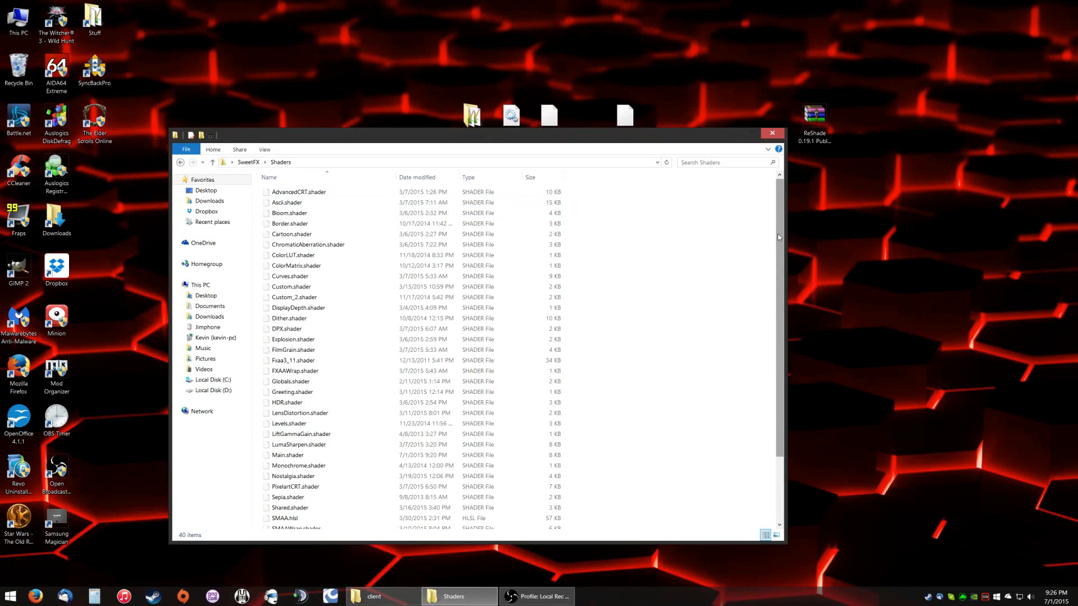
pyautogui.scroll(-3)
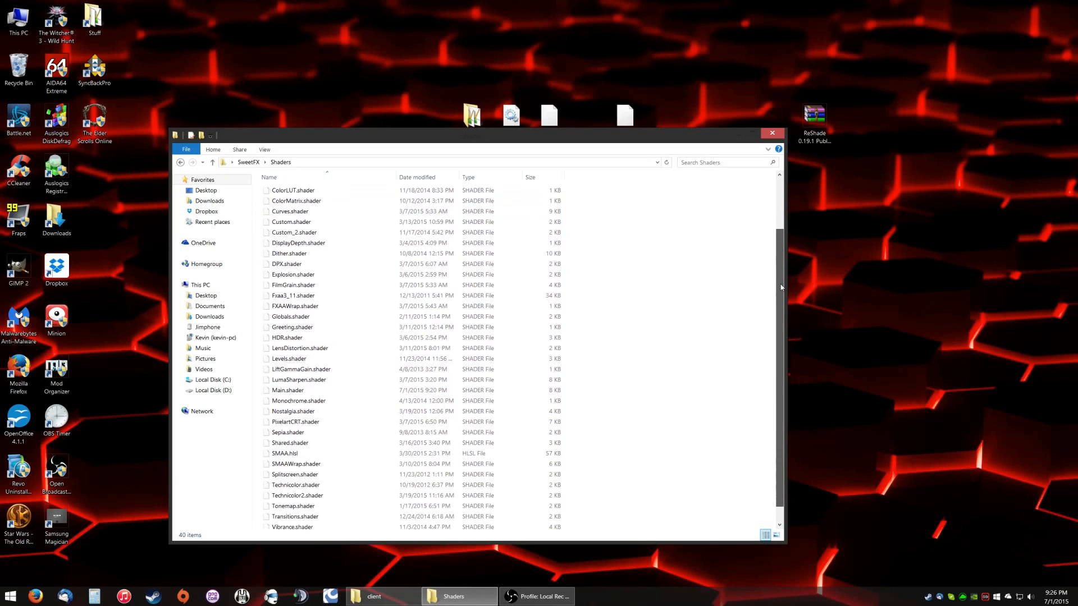
pyautogui.scroll(-3)
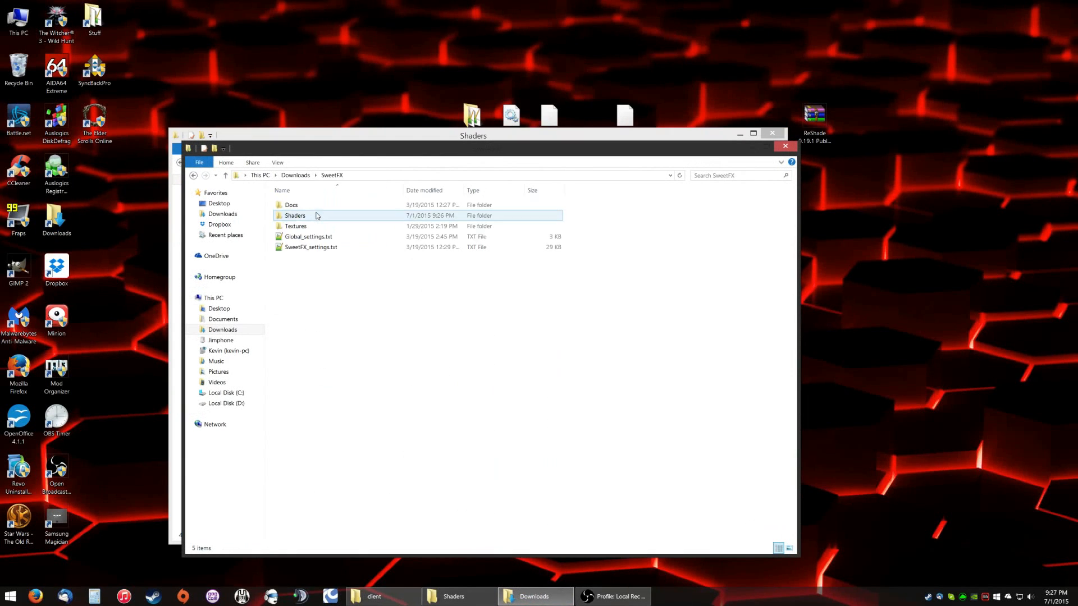
pyautogui.doubleClick(294, 215)
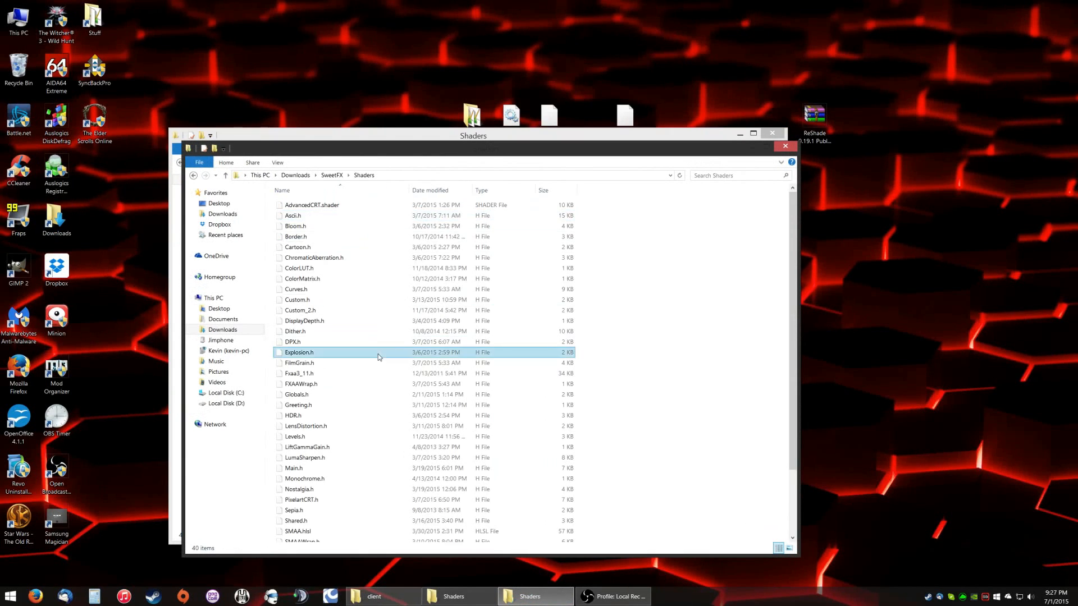
pyautogui.click(294, 468)
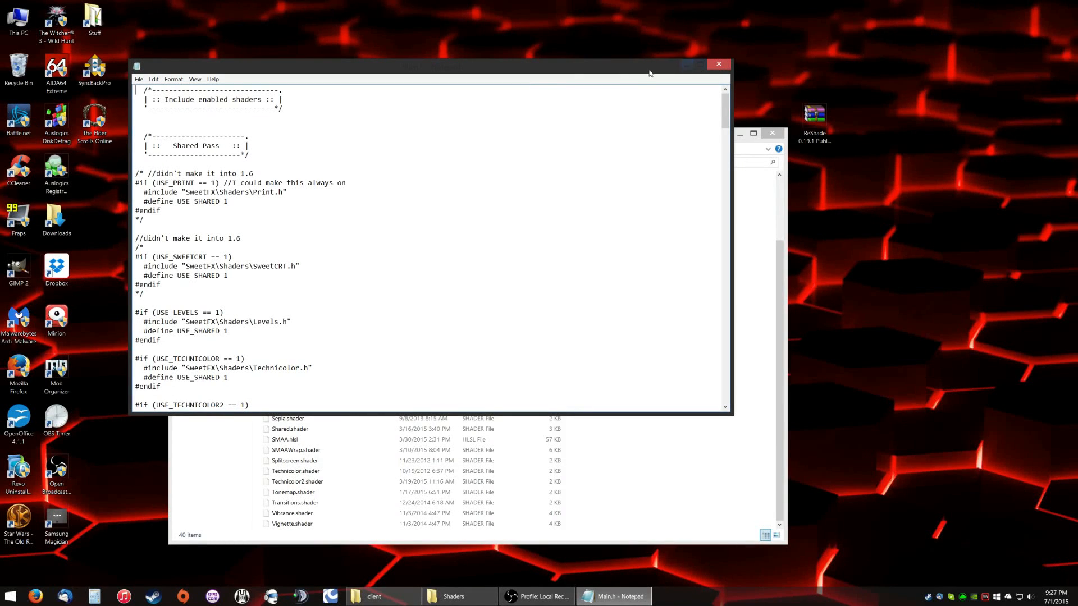
# - Maximize, restore and resize the Main.h Notepad window, review includes, and bring up Edit menu
pyautogui.doubleClick(426, 64)
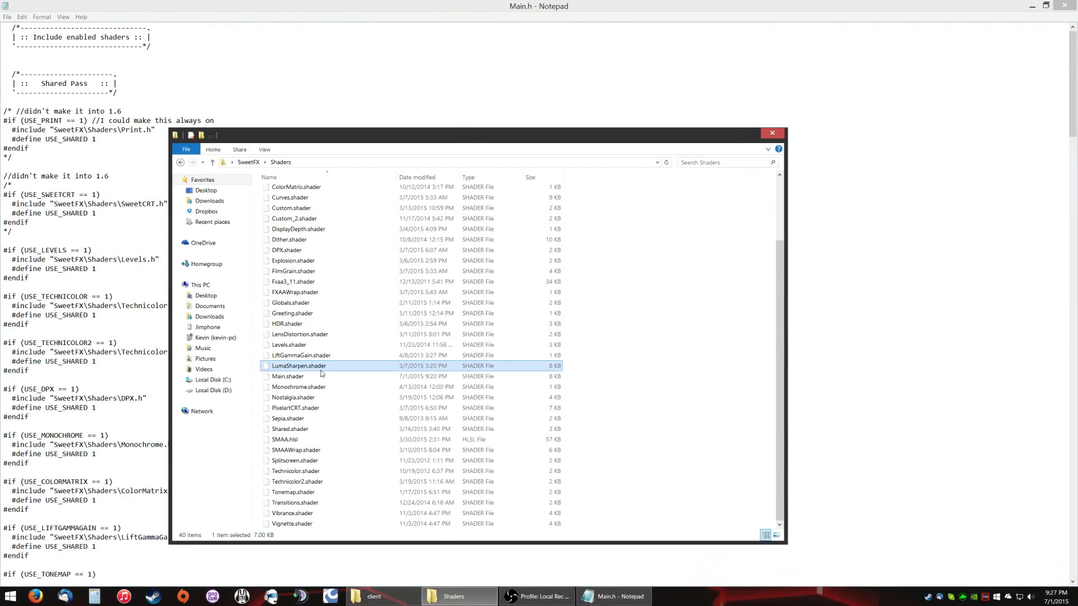
pyautogui.click(287, 376)
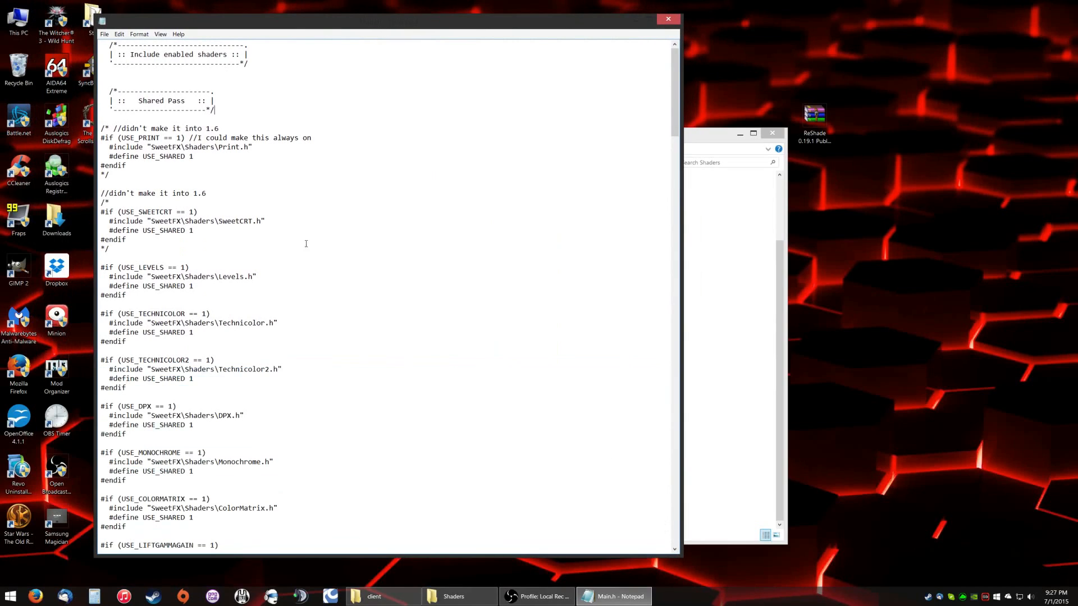
pyautogui.doubleClick(234, 147)
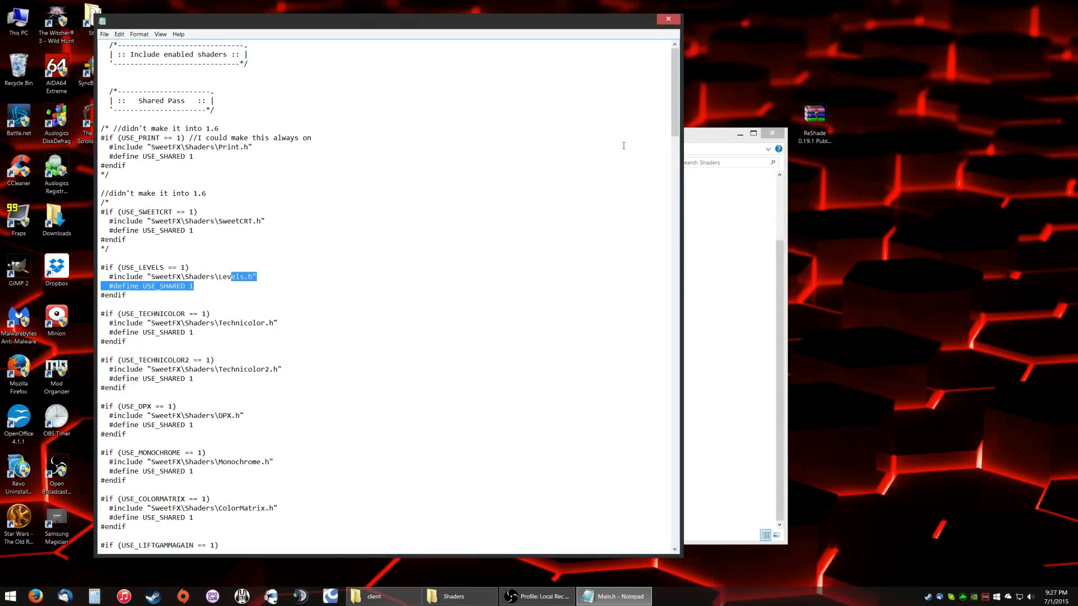
pyautogui.scroll(-3)
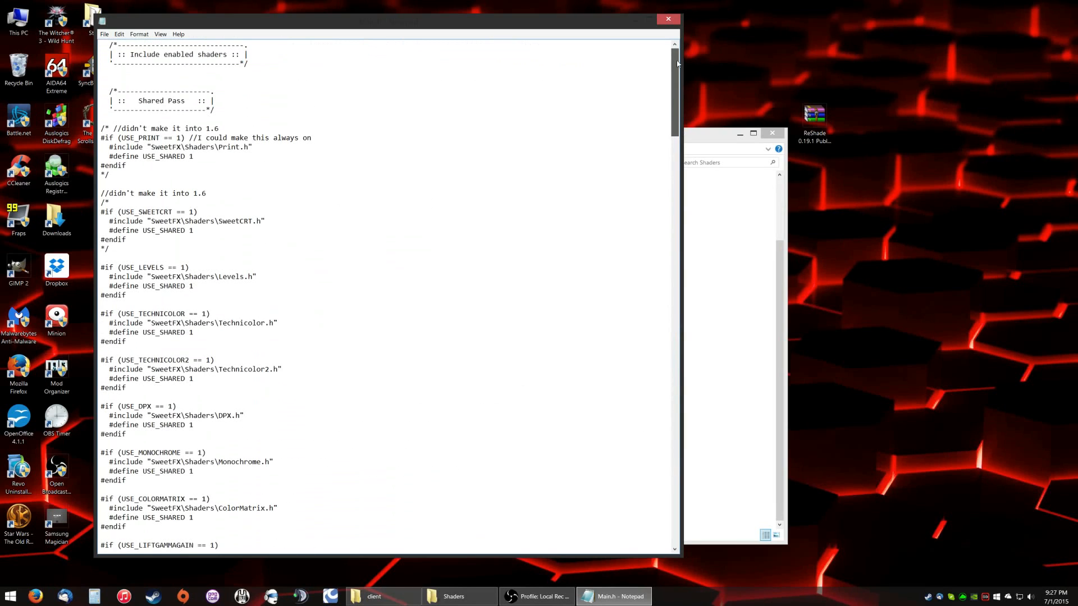
pyautogui.click(119, 33)
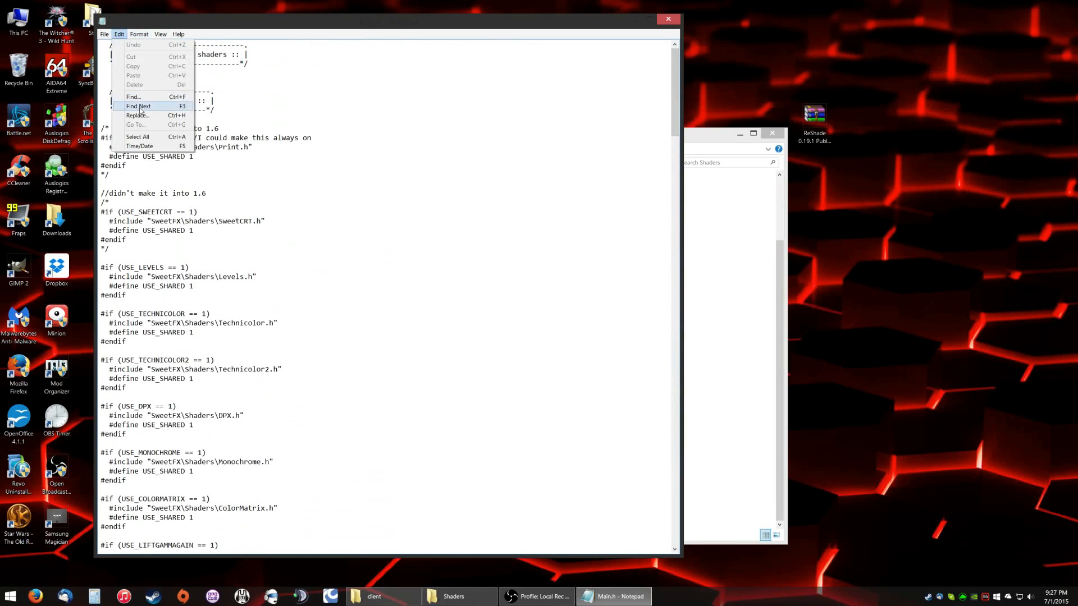
# - Replace .h with shader throughout Main.h using Match case and Replace All
pyautogui.click(137, 116)
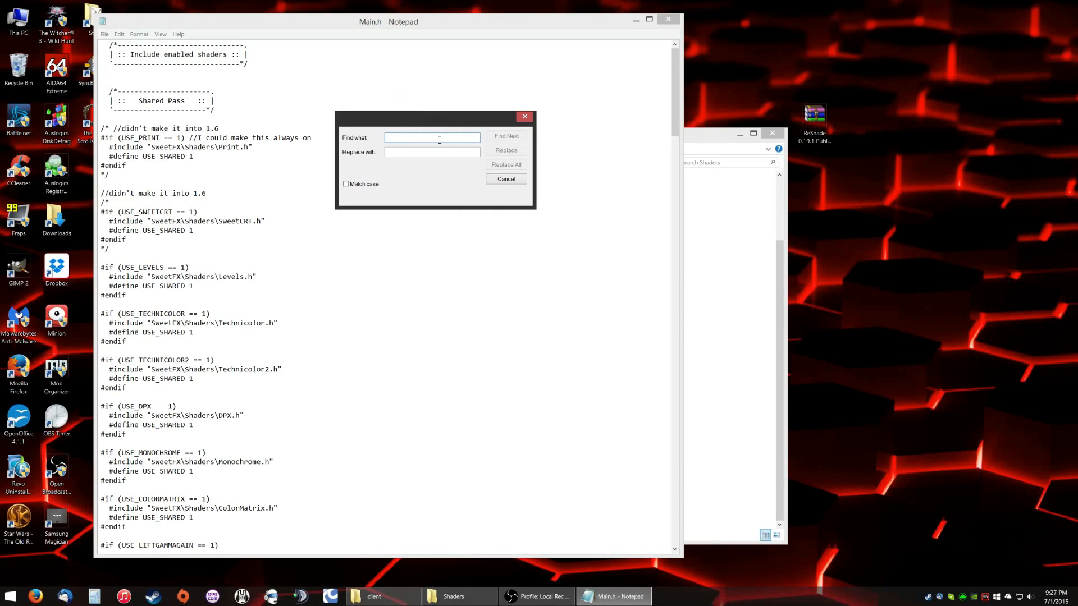
pyautogui.write('h')
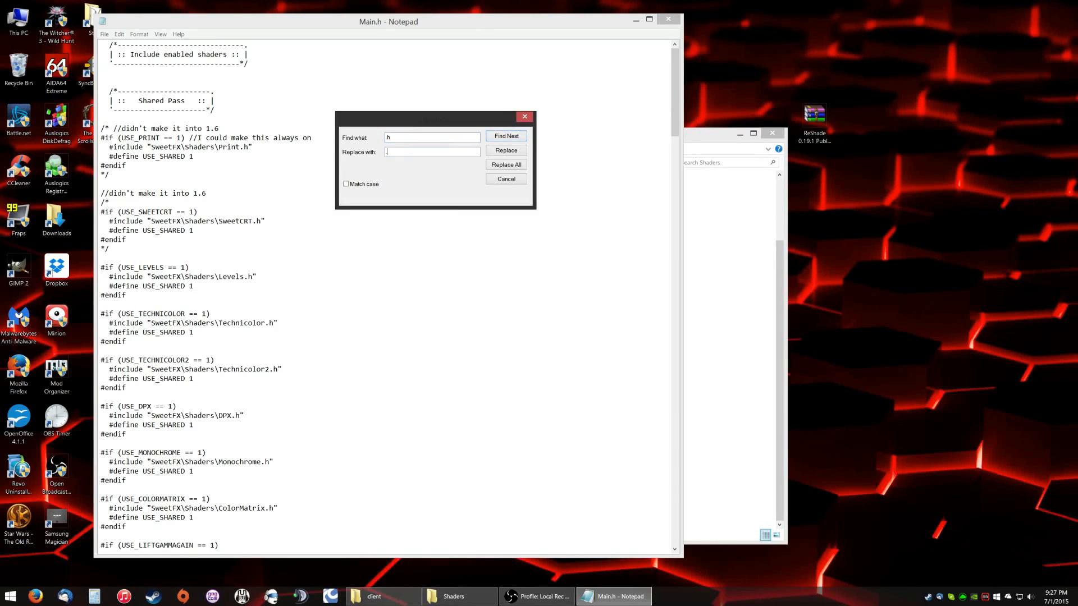
pyautogui.write('shader')
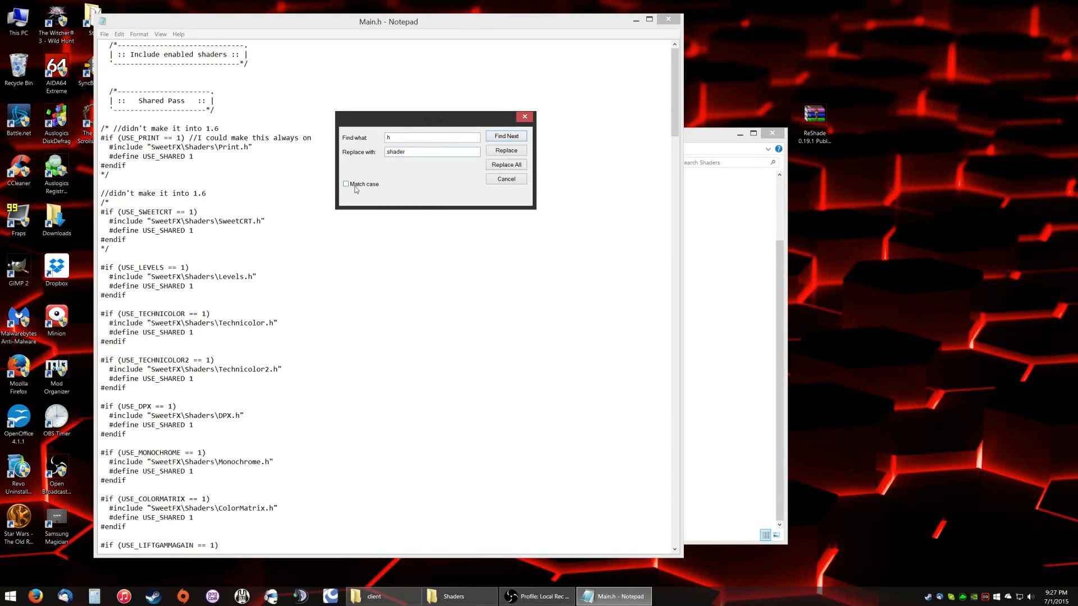
pyautogui.click(346, 184)
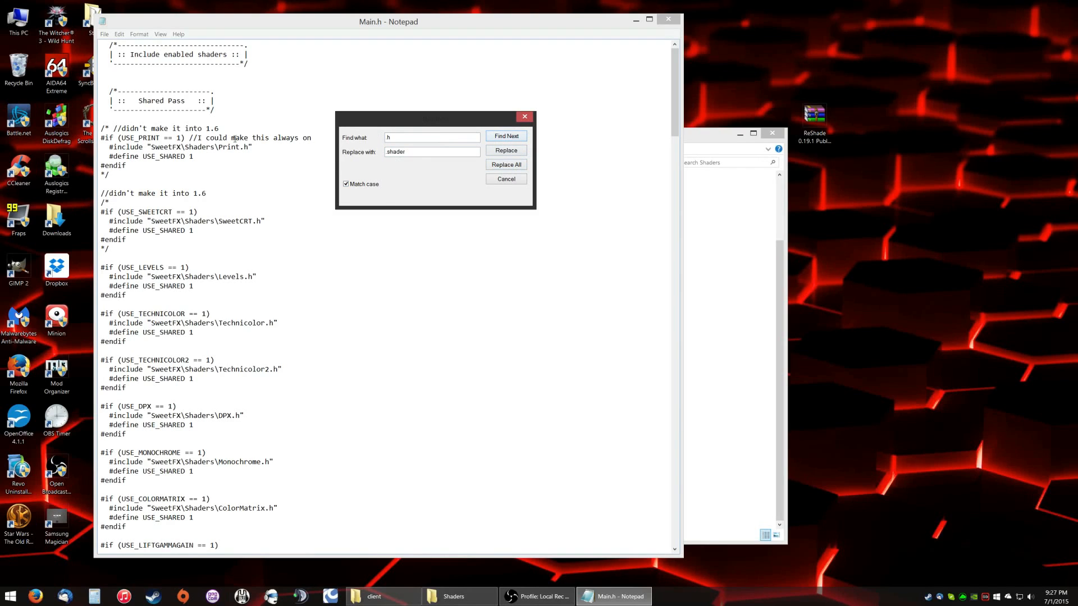
pyautogui.click(505, 150)
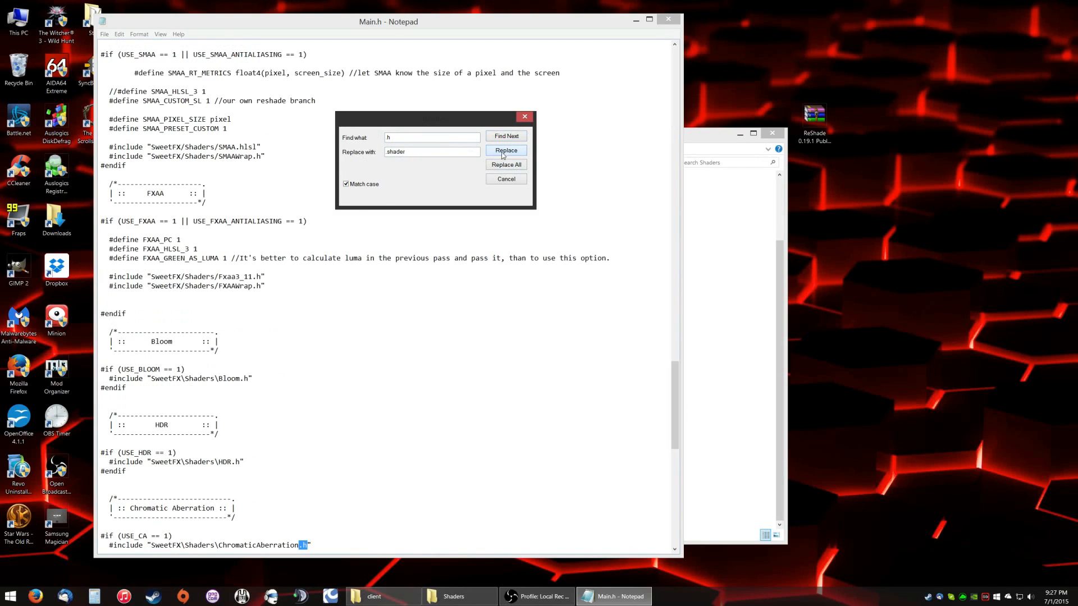
pyautogui.click(506, 151)
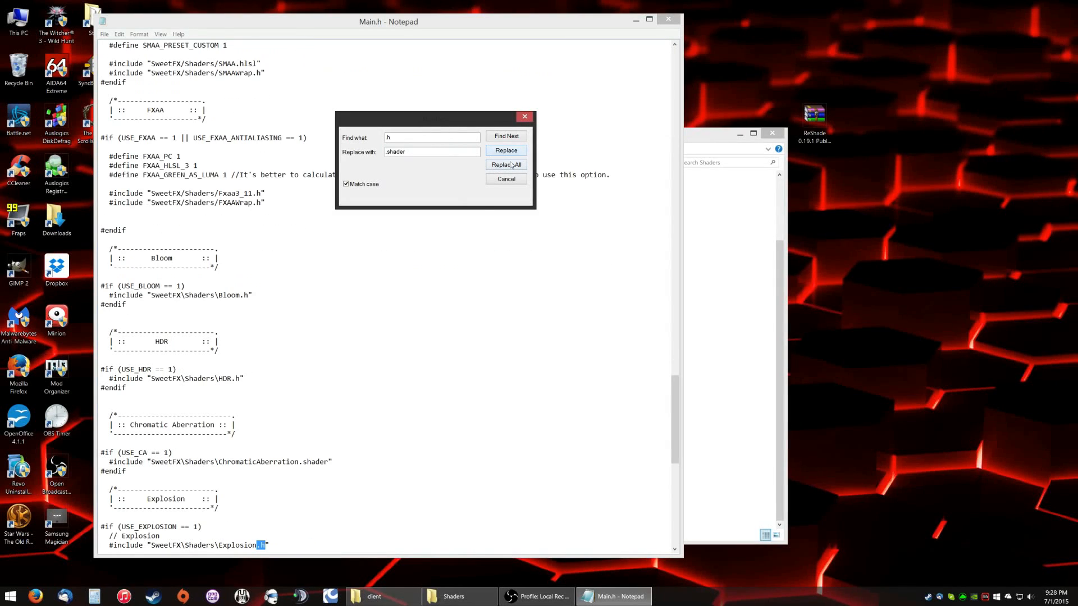
pyautogui.click(505, 164)
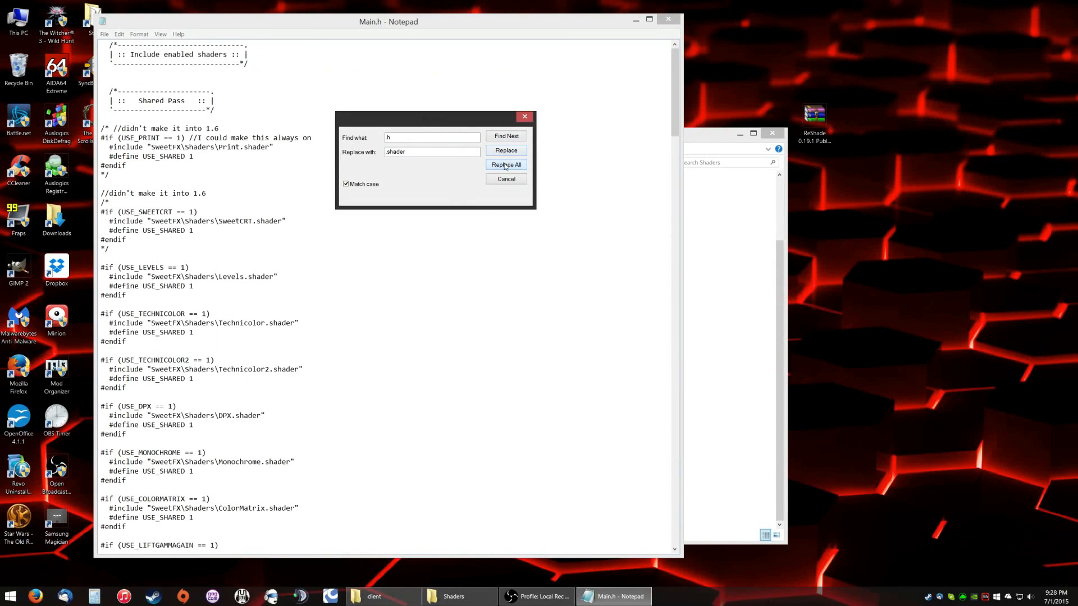
pyautogui.click(505, 179)
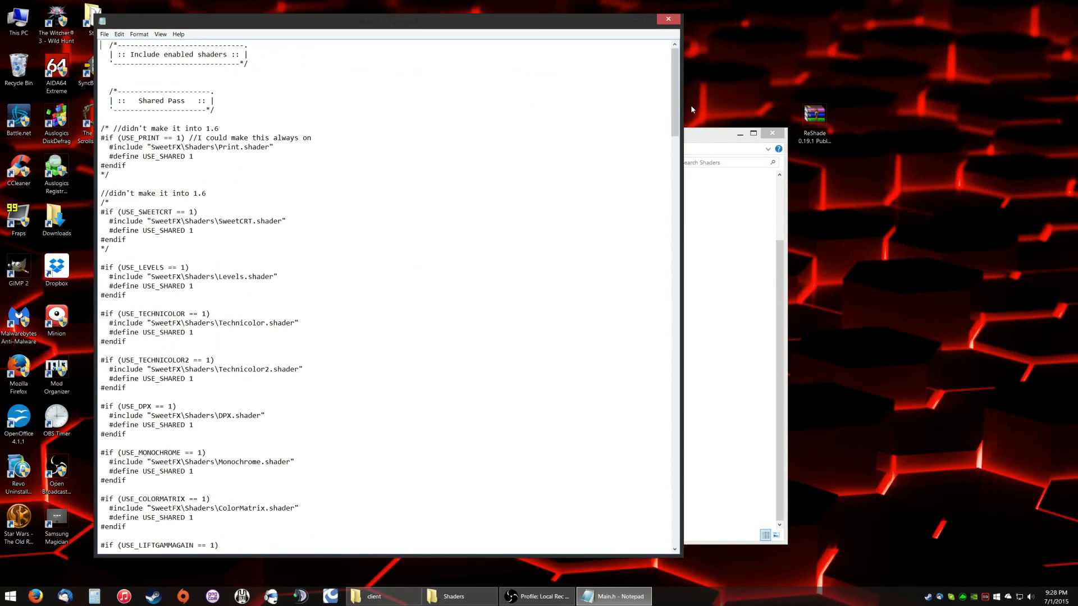
# - Scroll through Main.h, correct the SMAA include back to SMAA.hlsl, and close Notepad
pyautogui.scroll(-3)
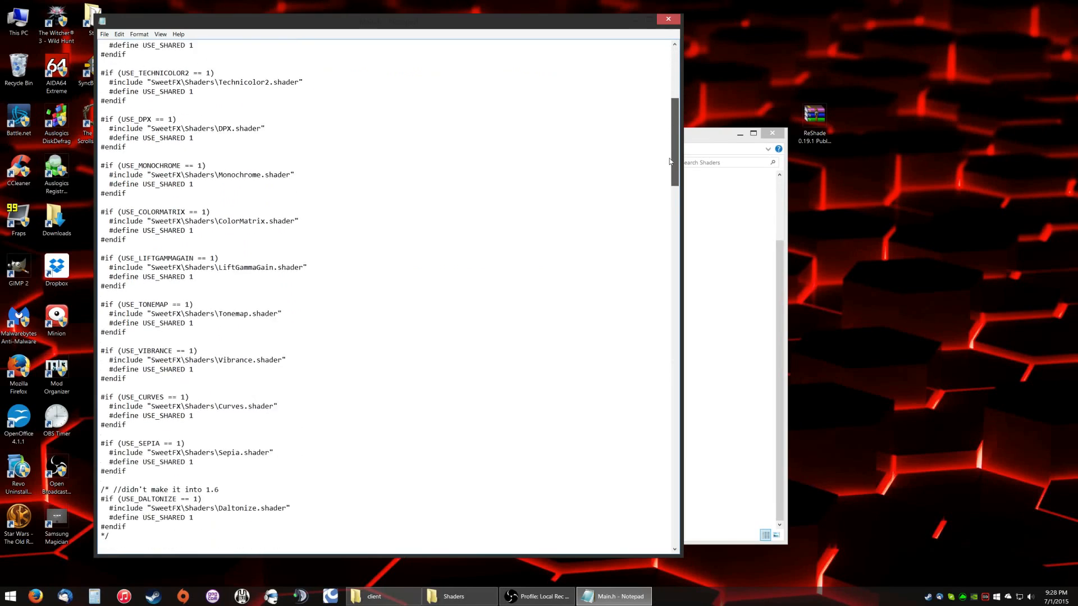
pyautogui.scroll(-3)
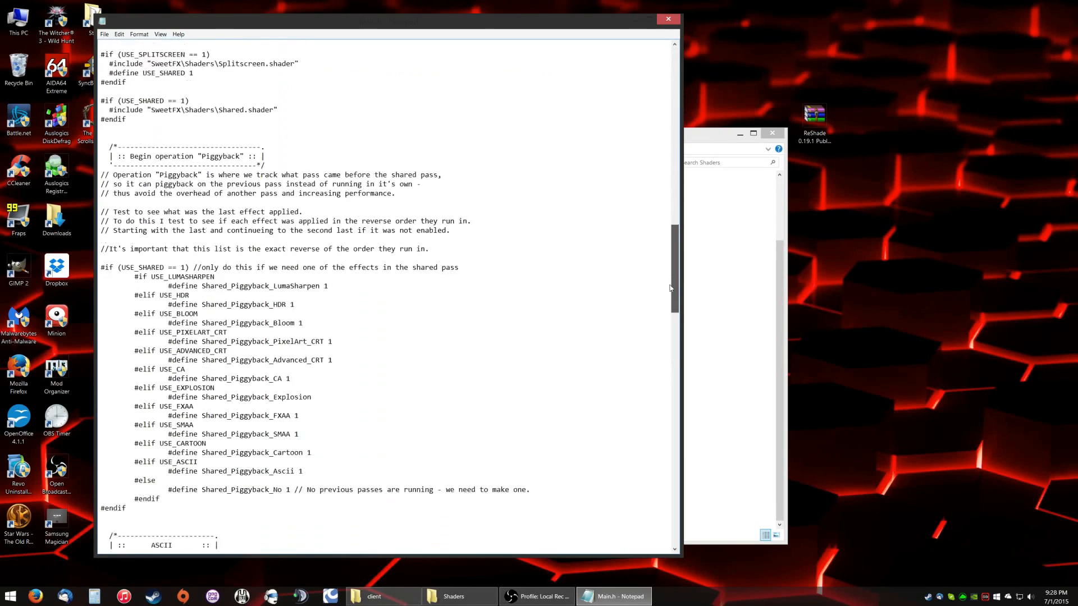
pyautogui.scroll(-3)
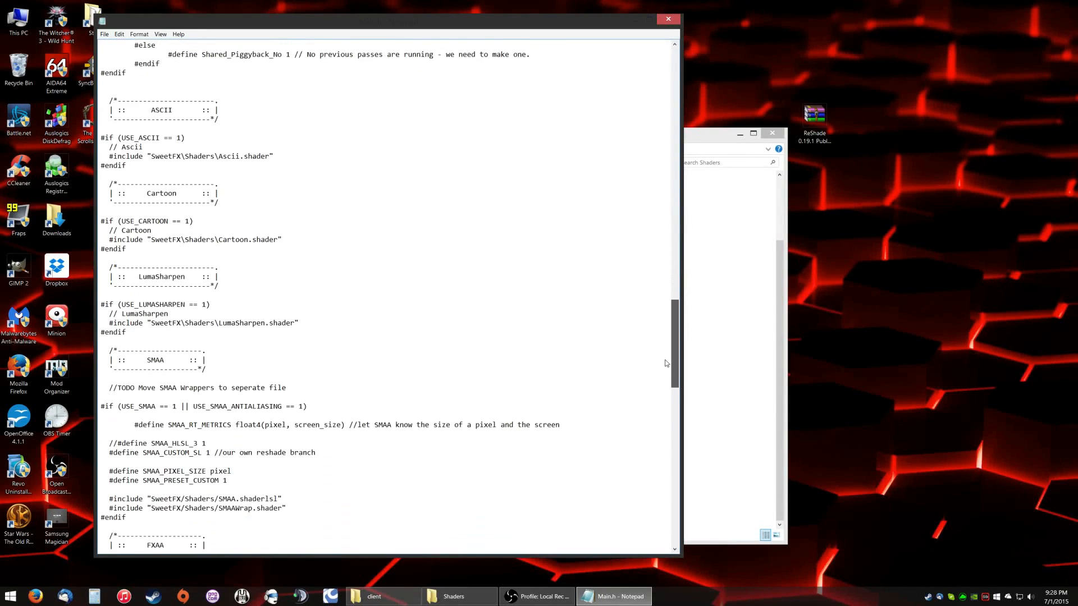
pyautogui.scroll(-3)
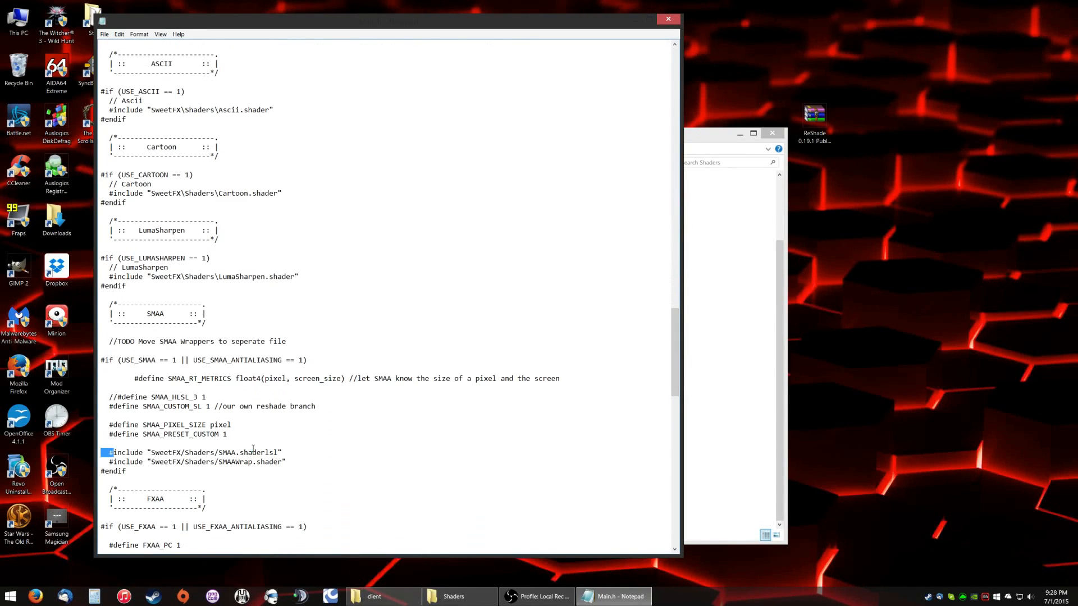
pyautogui.moveTo(108, 453); pyautogui.dragTo(275, 452)
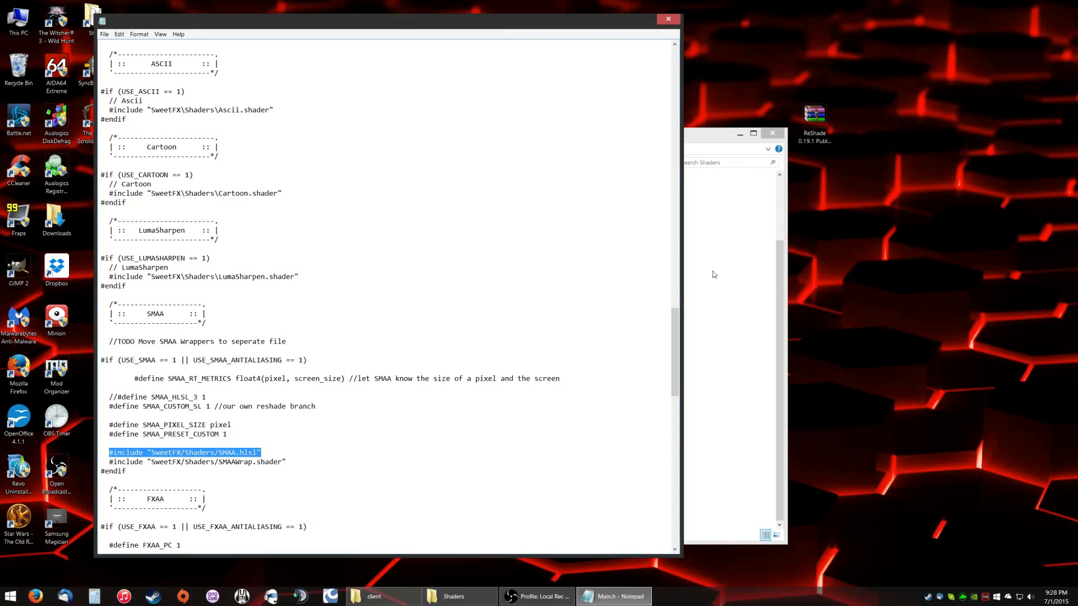
pyautogui.scroll(-3)
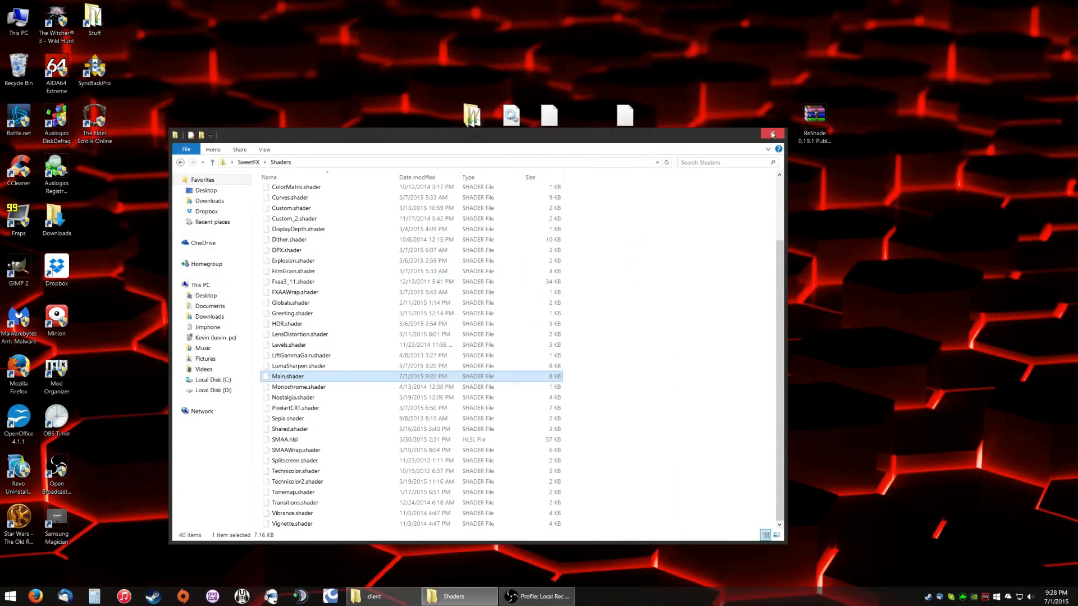
# - Paste SweetFX, dxgi.dll, ReShade.fx and Sweet.fx into ESO's game\client folder, then launch ESO
pyautogui.click(772, 134)
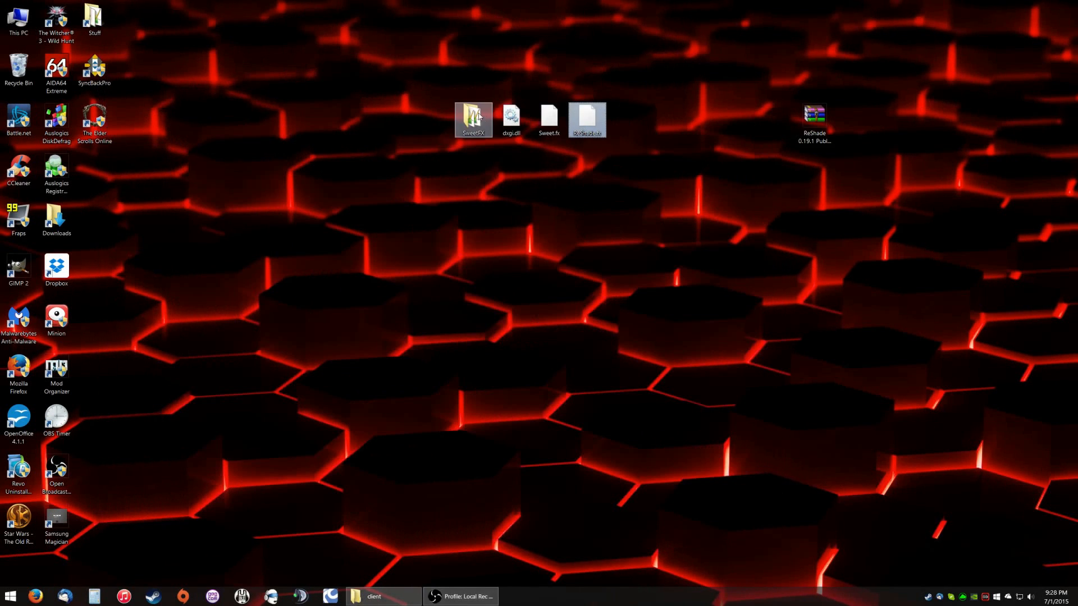
pyautogui.doubleClick(473, 117)
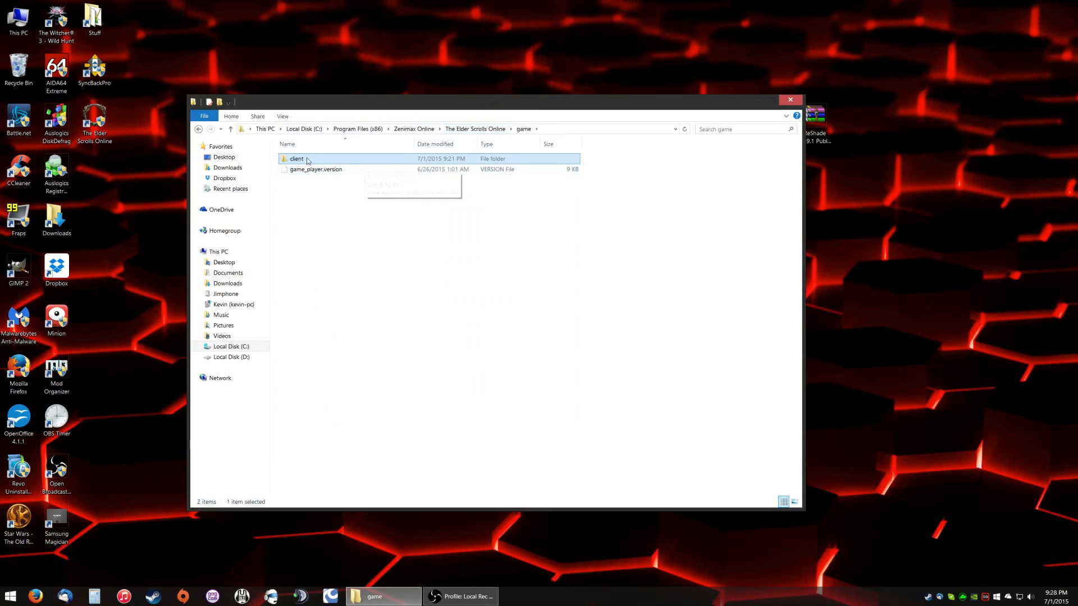
pyautogui.doubleClick(296, 159)
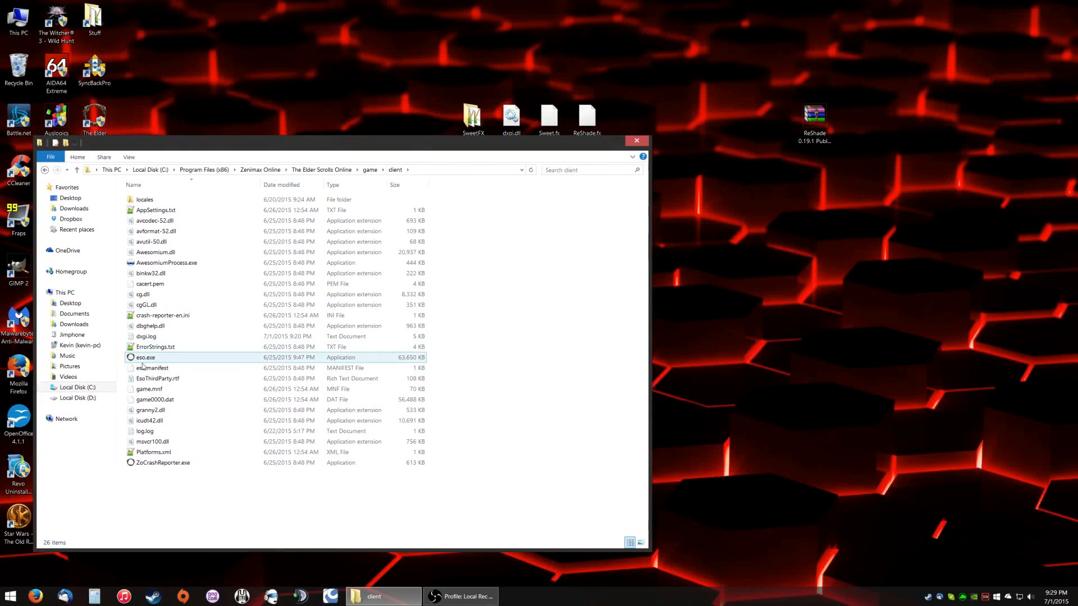
pyautogui.click(470, 190)
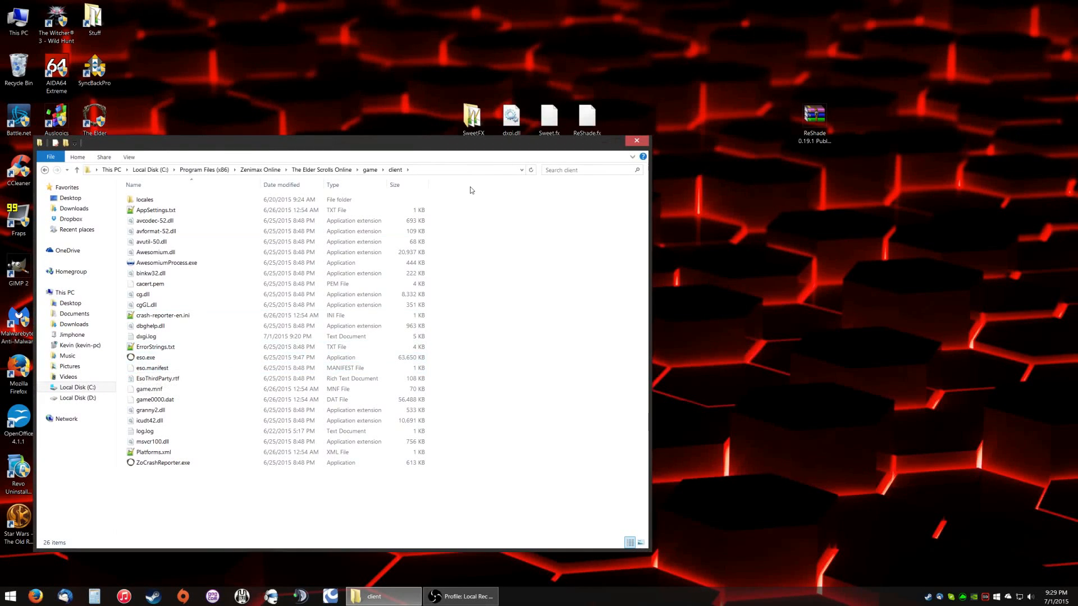
pyautogui.moveTo(394, 56)
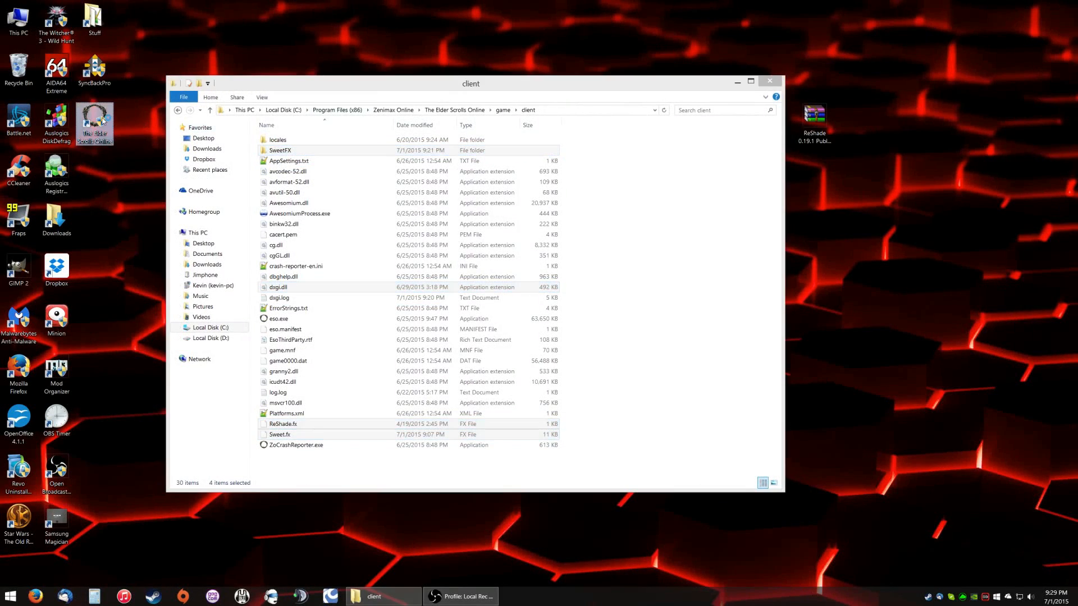
pyautogui.doubleClick(95, 120)
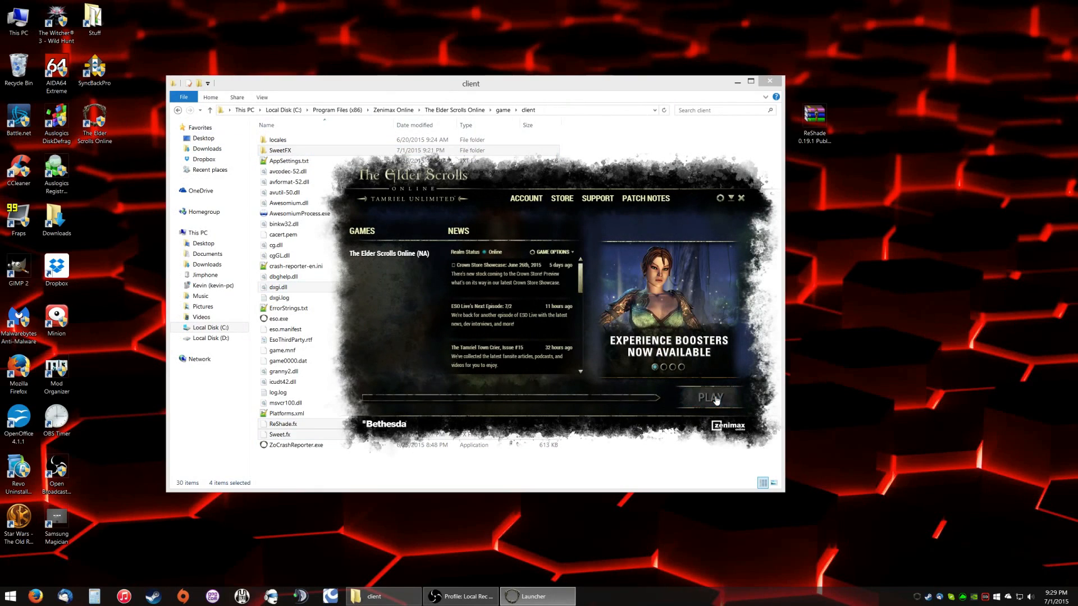
# - Play ESO, check the ReShade 0.19.1 banner on the login screen, and quit to the launcher
pyautogui.click(707, 397)
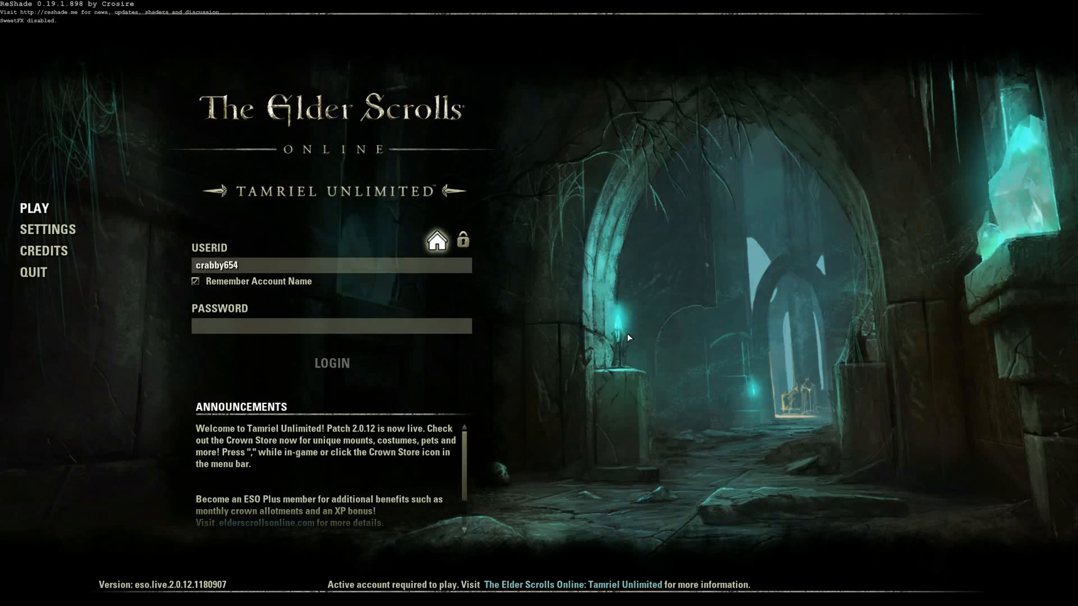
pyautogui.click(330, 325)
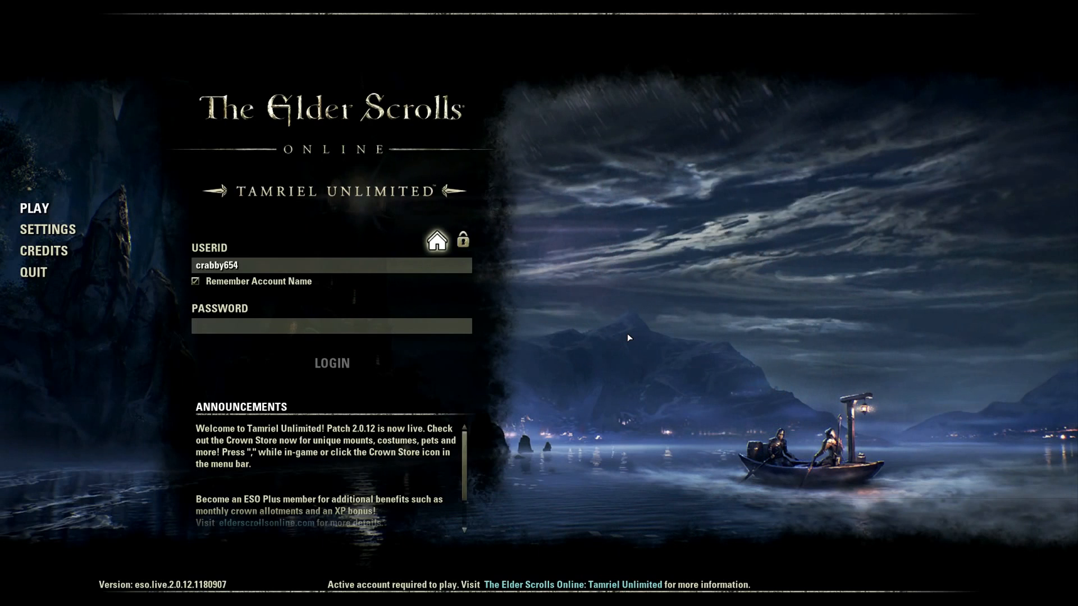
pyautogui.click(330, 326)
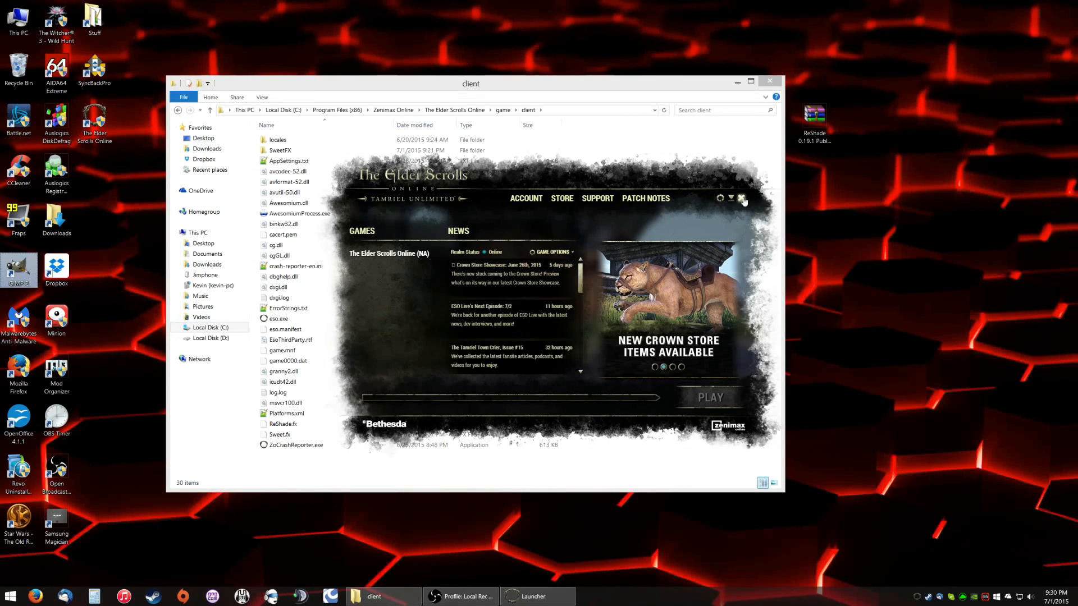
# - Close the launcher and return via Zenimax Online to The Elder Scrolls Online client folder
pyautogui.click(743, 198)
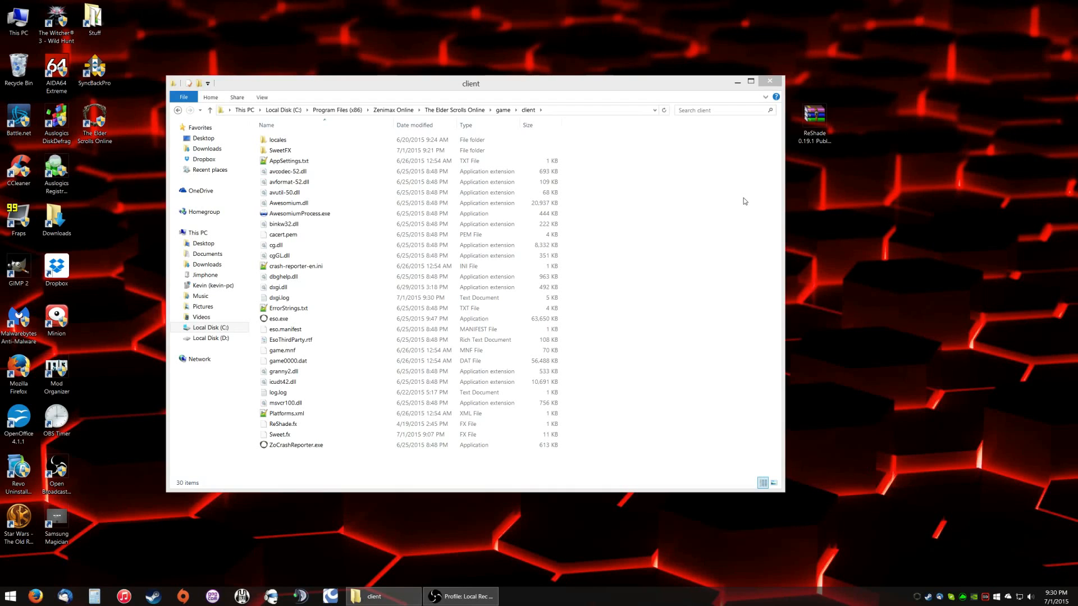
pyautogui.click(769, 81)
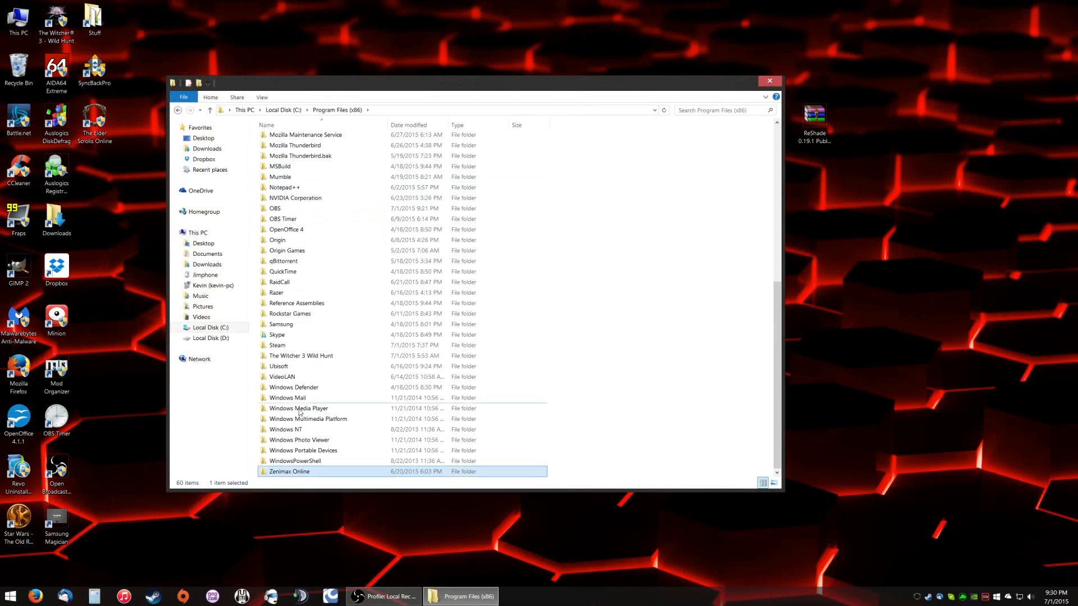
pyautogui.doubleClick(288, 471)
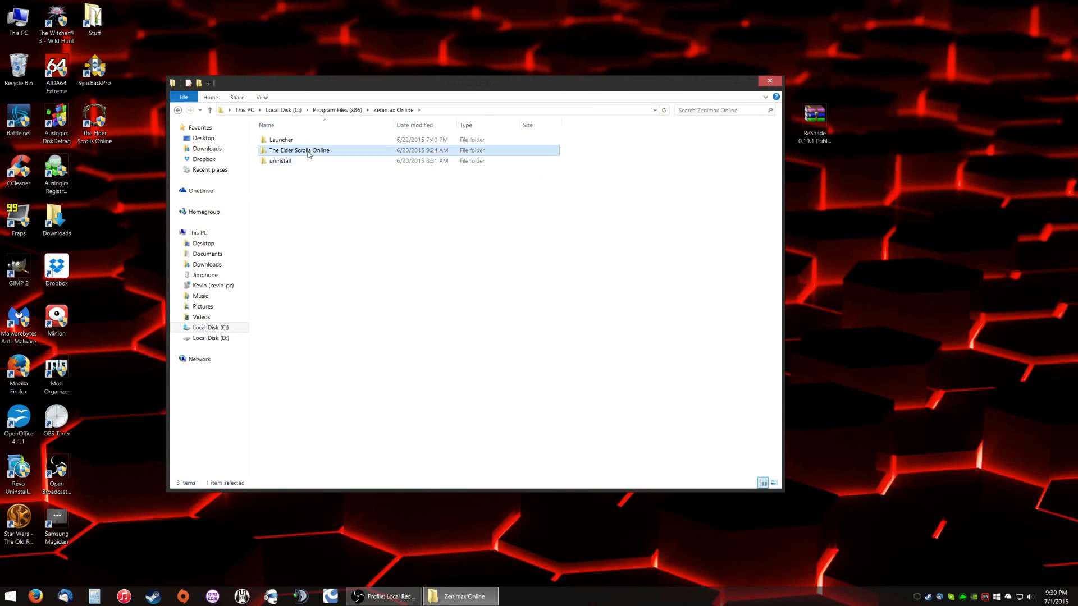
pyautogui.doubleClick(299, 150)
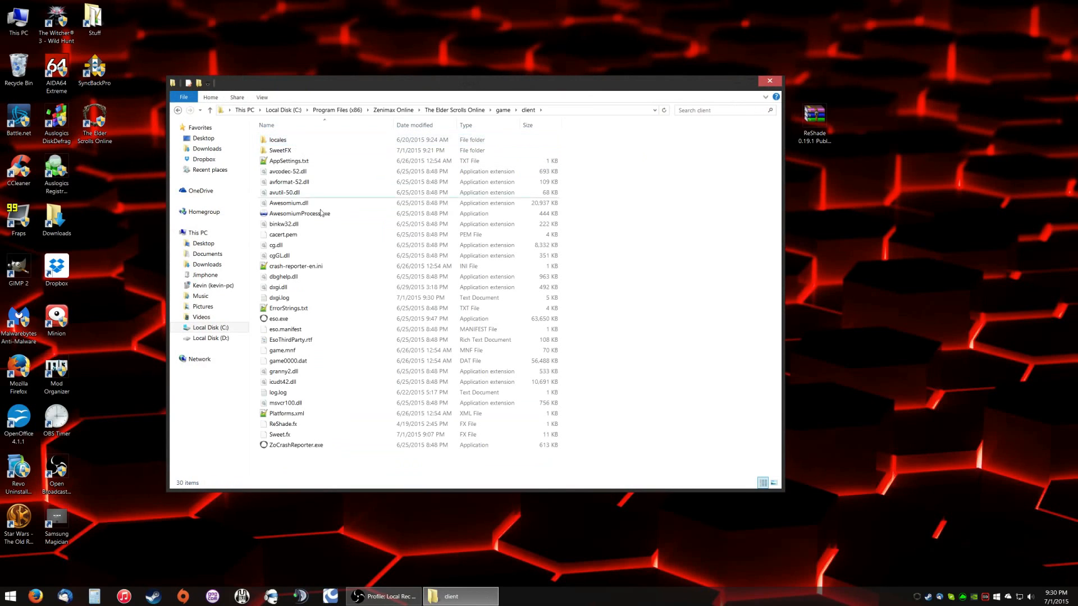
pyautogui.rightClick(278, 434)
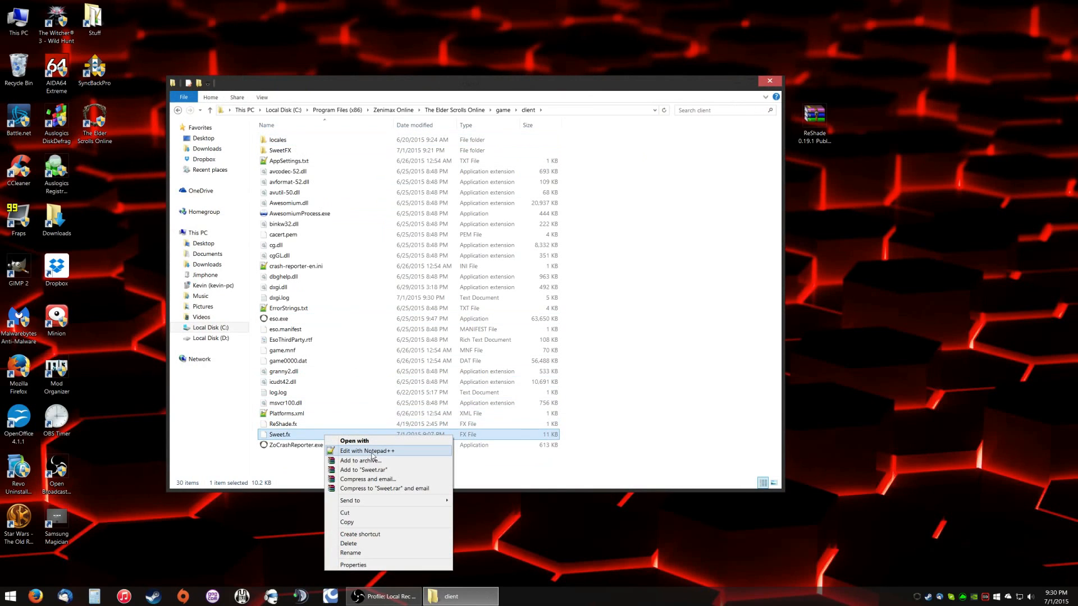
pyautogui.click(367, 450)
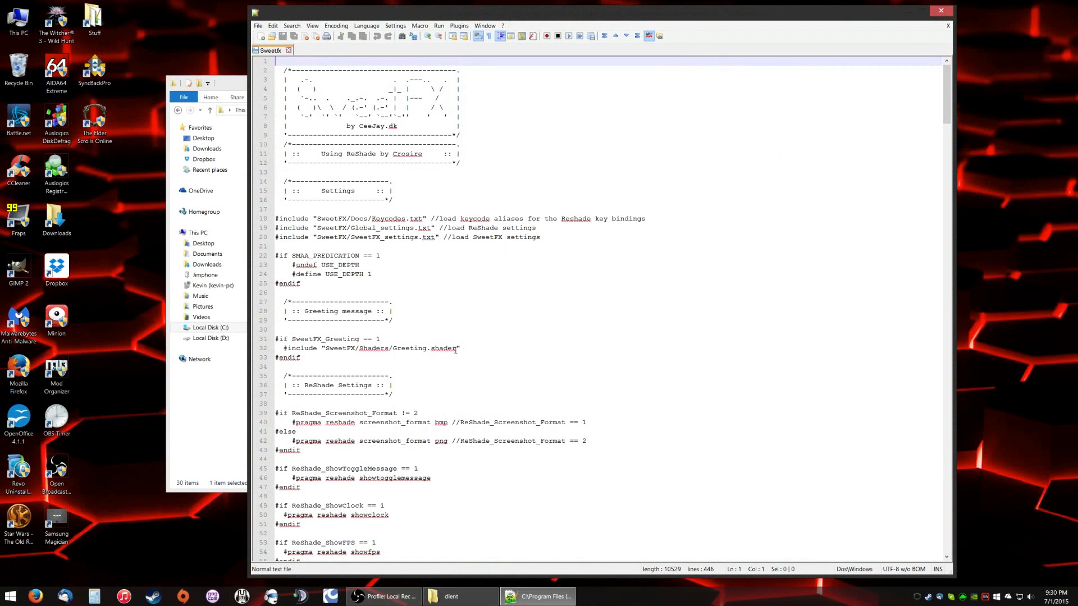
pyautogui.doubleClick(443, 348)
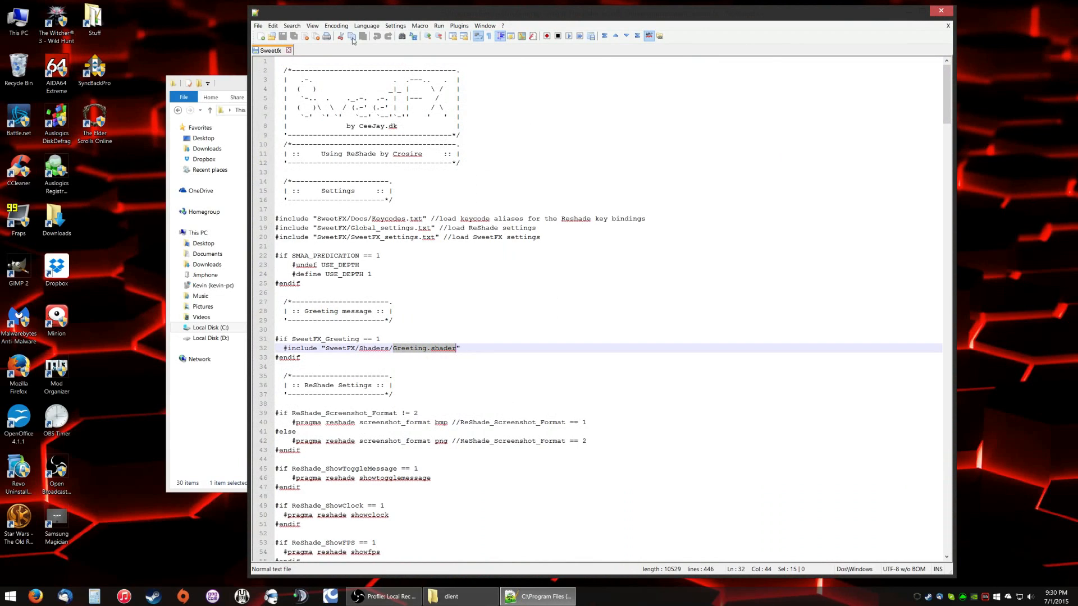
pyautogui.click(460, 596)
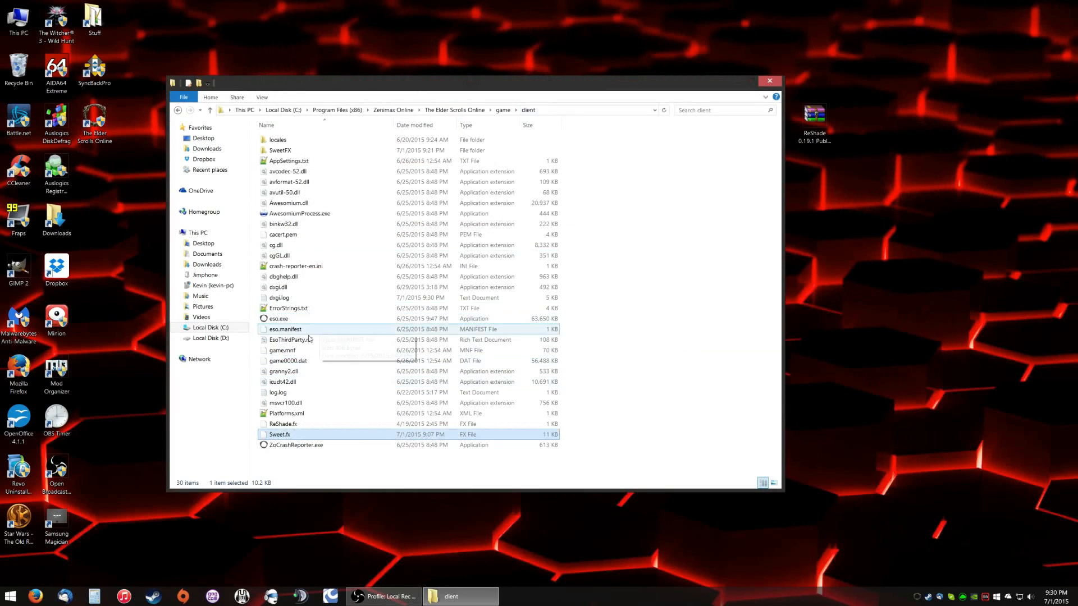
pyautogui.moveTo(289, 202)
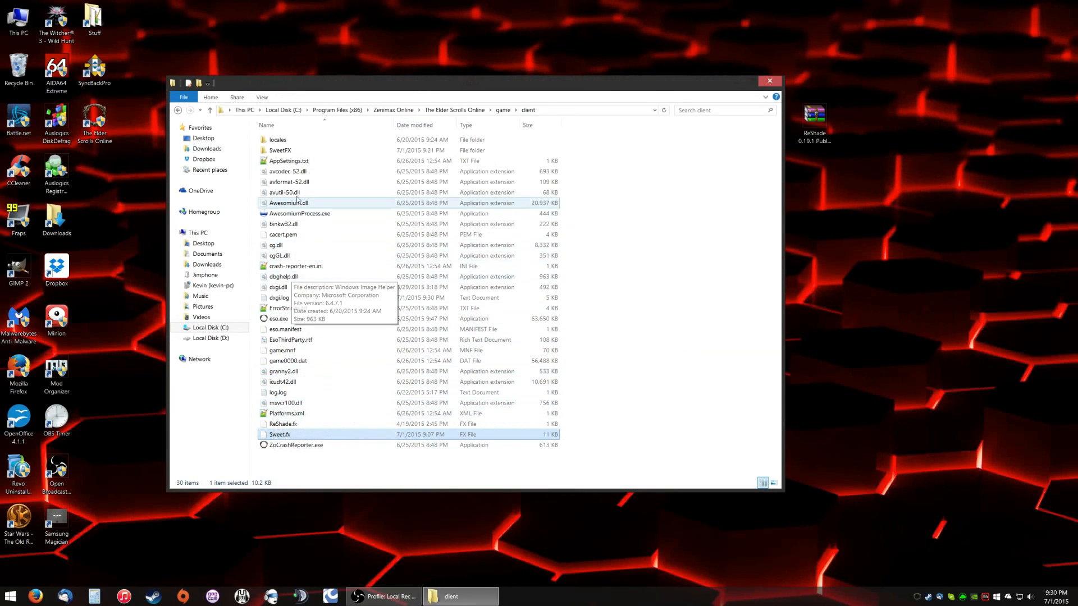
pyautogui.moveTo(296, 354)
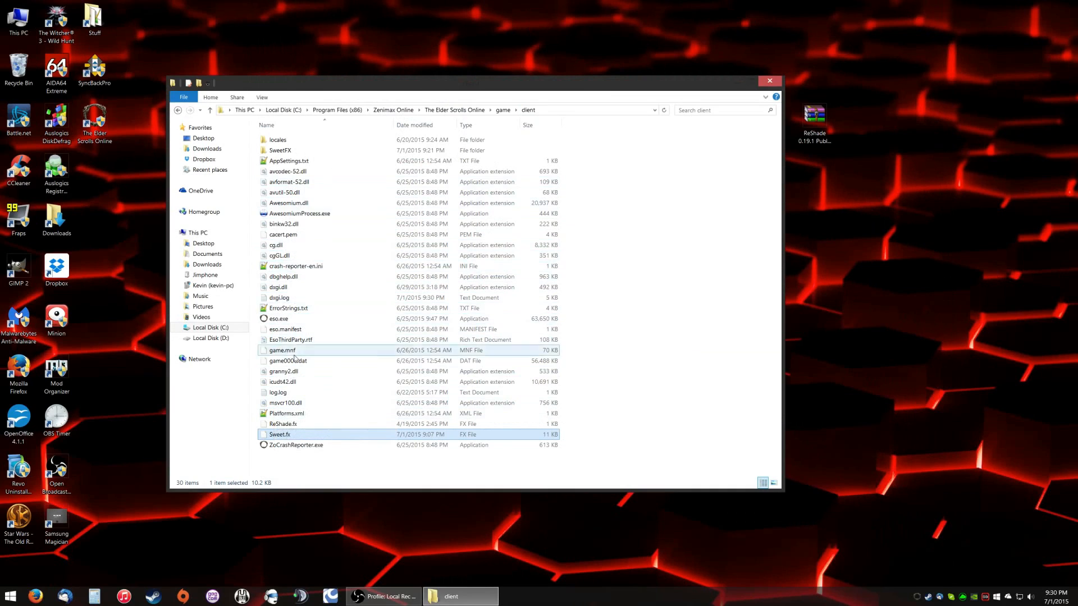
# - Check dbghelp.dll and dxgi.dll, then bring up Main.shader's context menu in SweetFX\Shaders
pyautogui.click(284, 276)
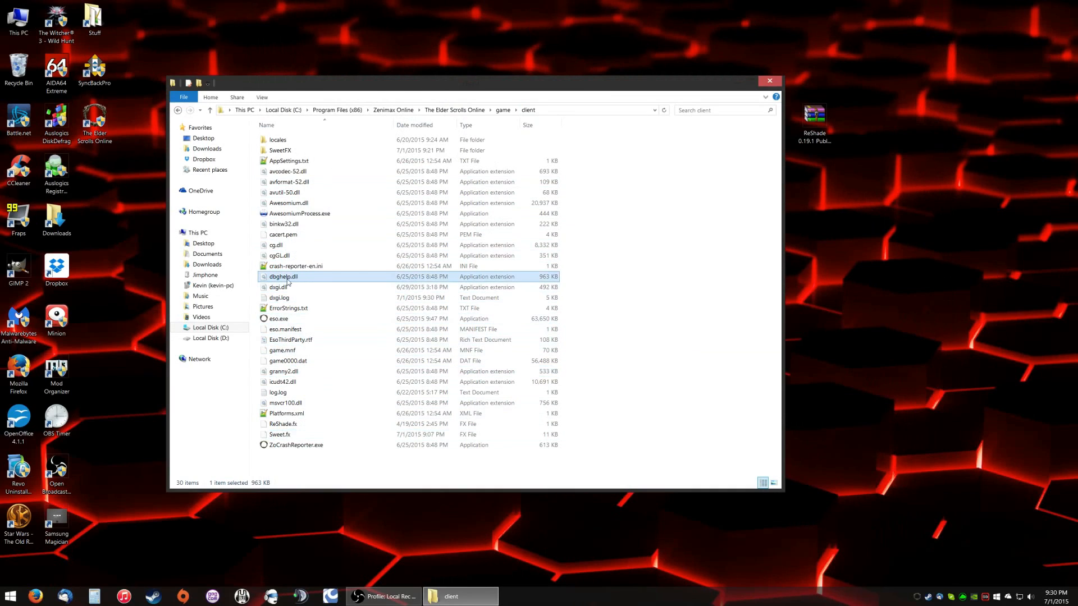
pyautogui.click(278, 287)
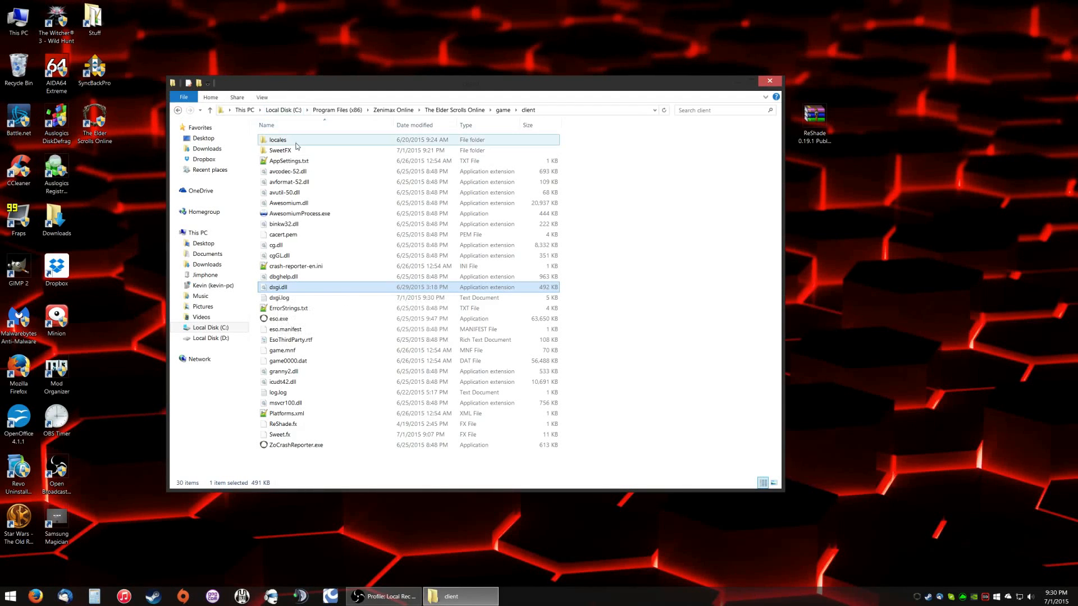
pyautogui.doubleClick(279, 150)
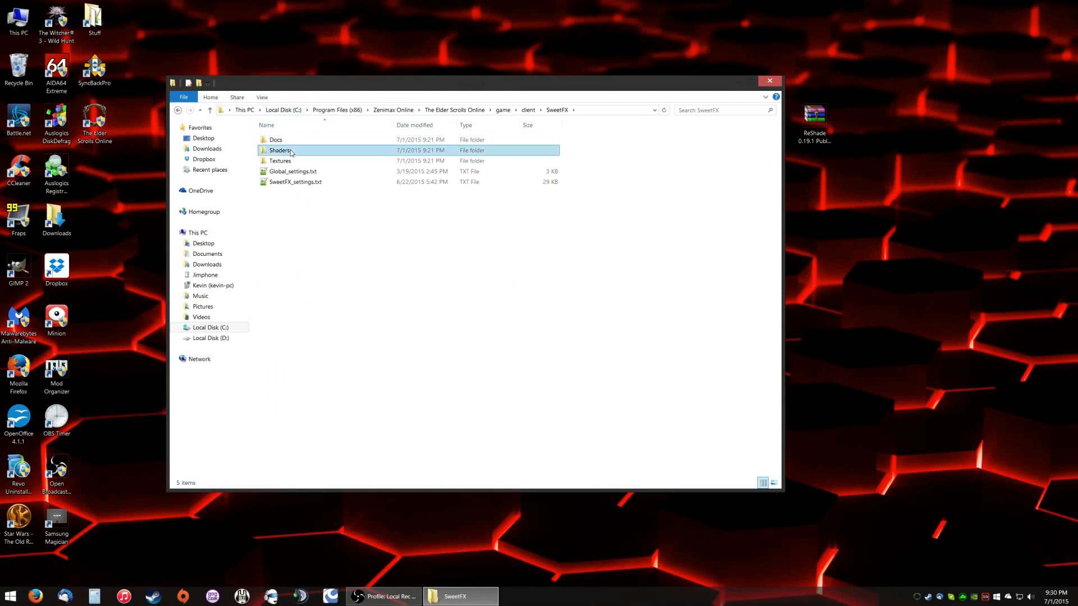
pyautogui.doubleClick(280, 150)
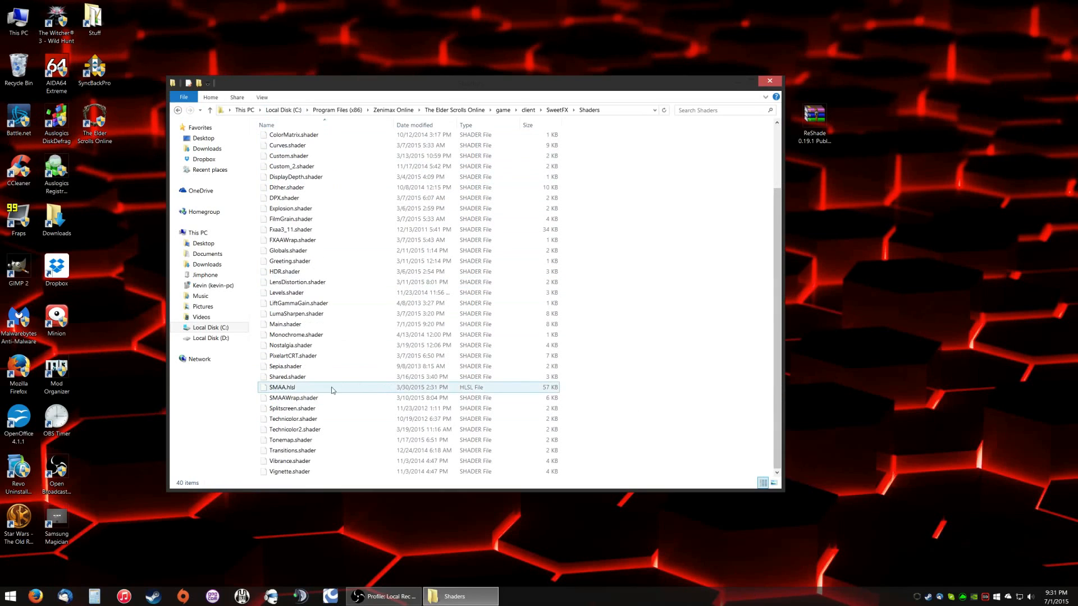
pyautogui.moveTo(296, 387)
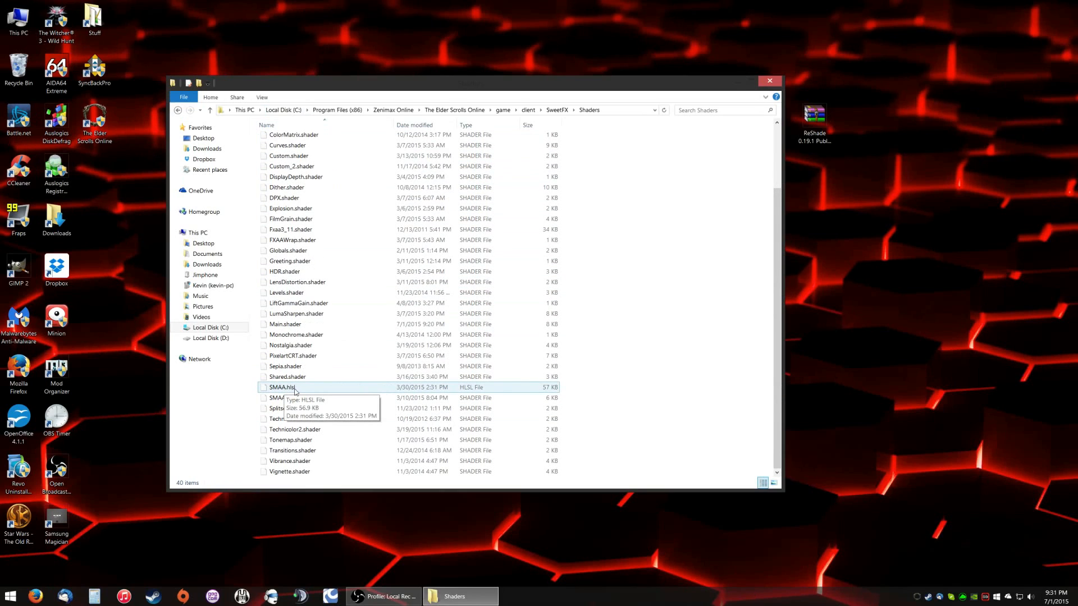
pyautogui.click(285, 324)
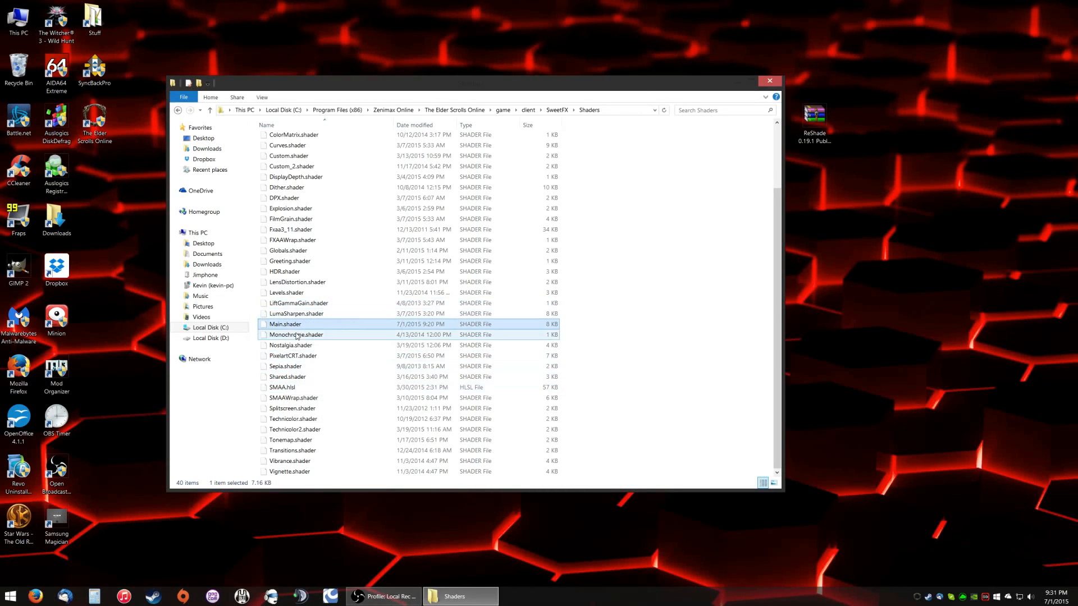
pyautogui.rightClick(285, 324)
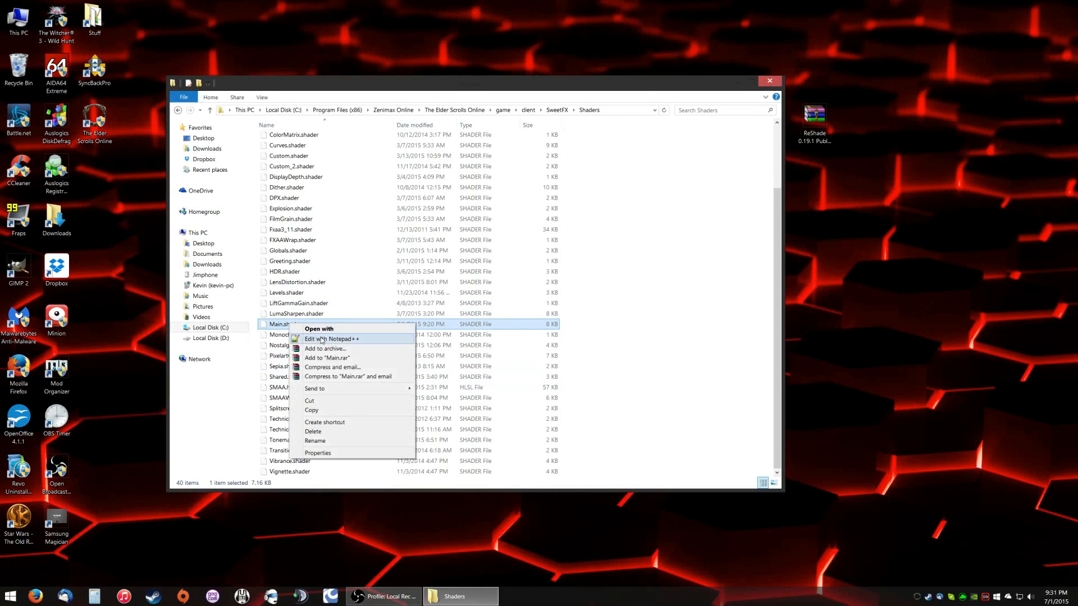
# - Review Main.shader's .shader includes in Notepad++, then close the Shaders folder window
pyautogui.click(332, 339)
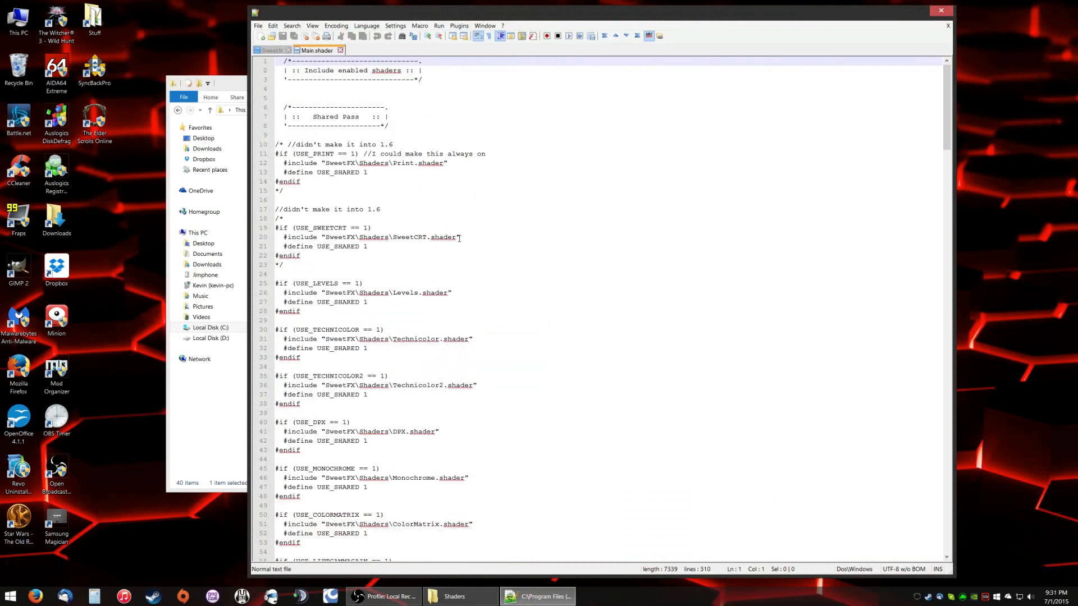
pyautogui.scroll(-3)
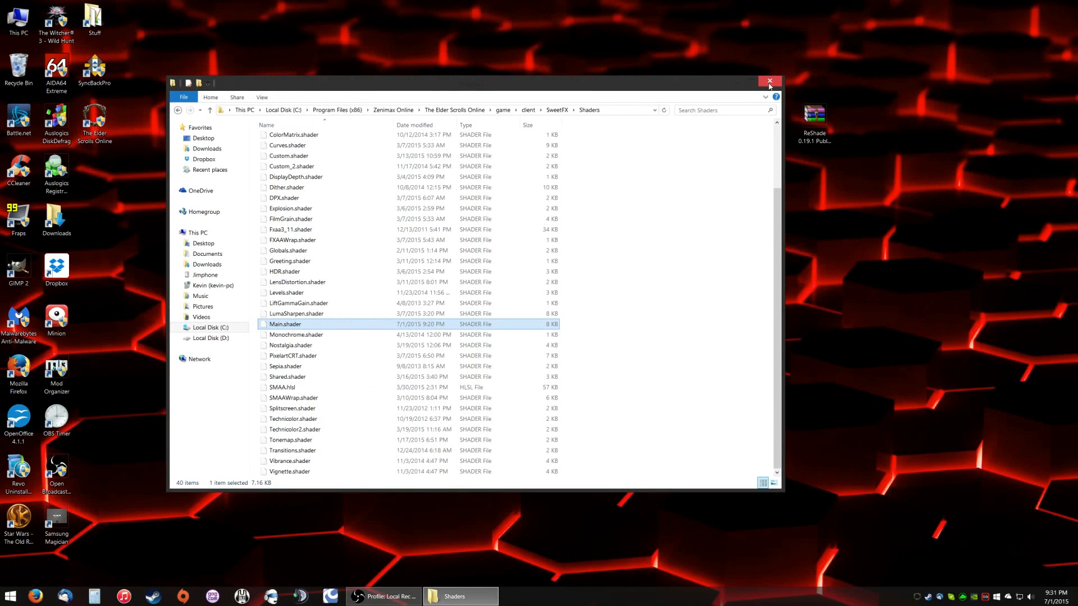
pyautogui.click(768, 82)
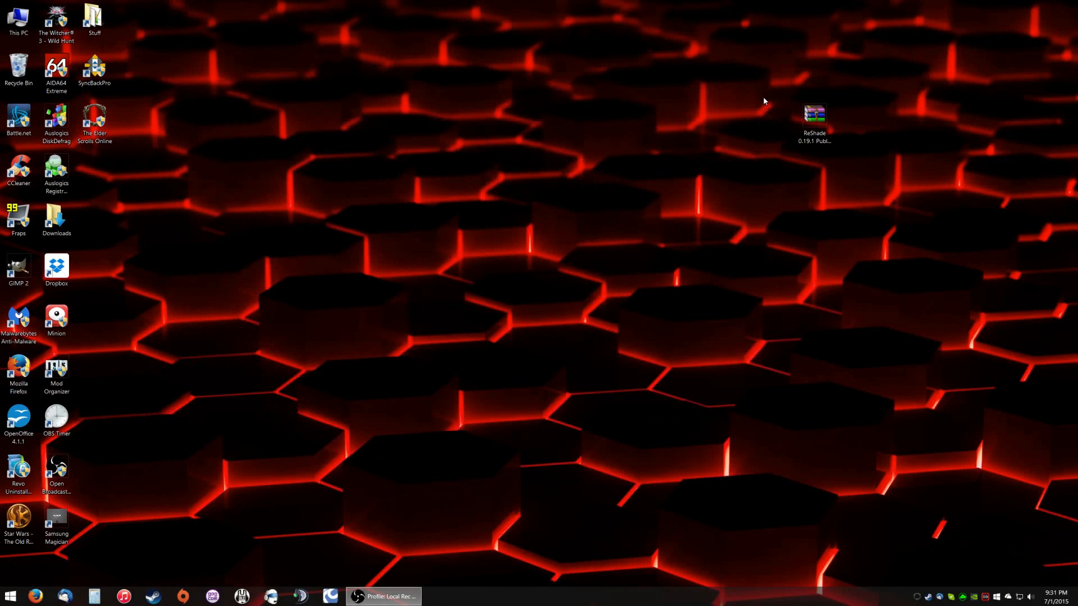